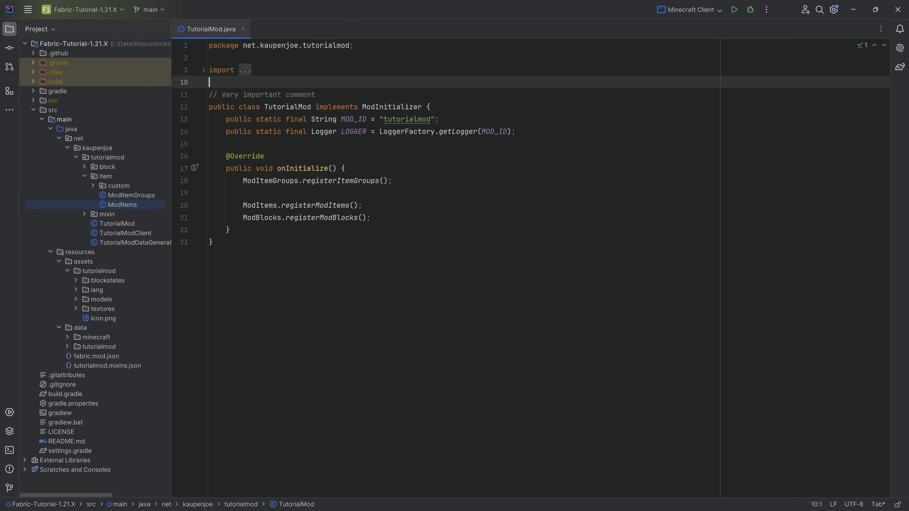
mouse_move(247, 70)
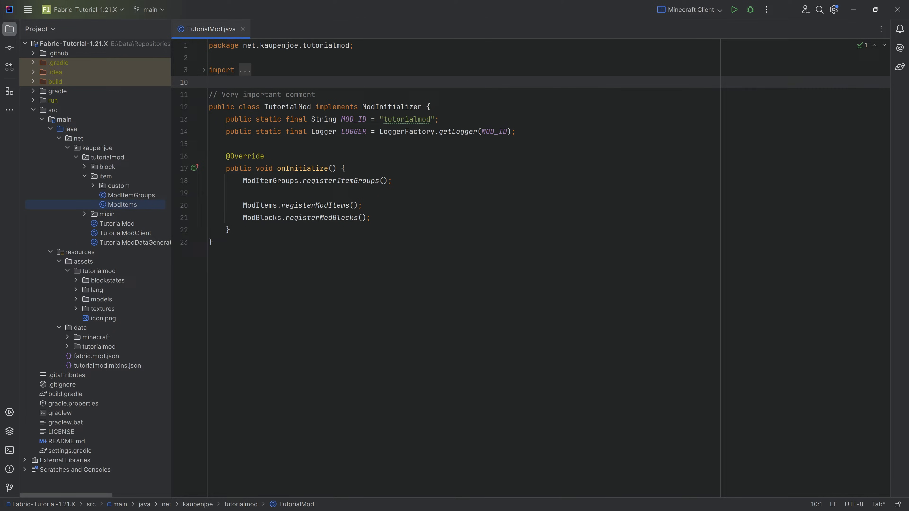
View the ModItems class with its import statements collapsed
click(209, 82)
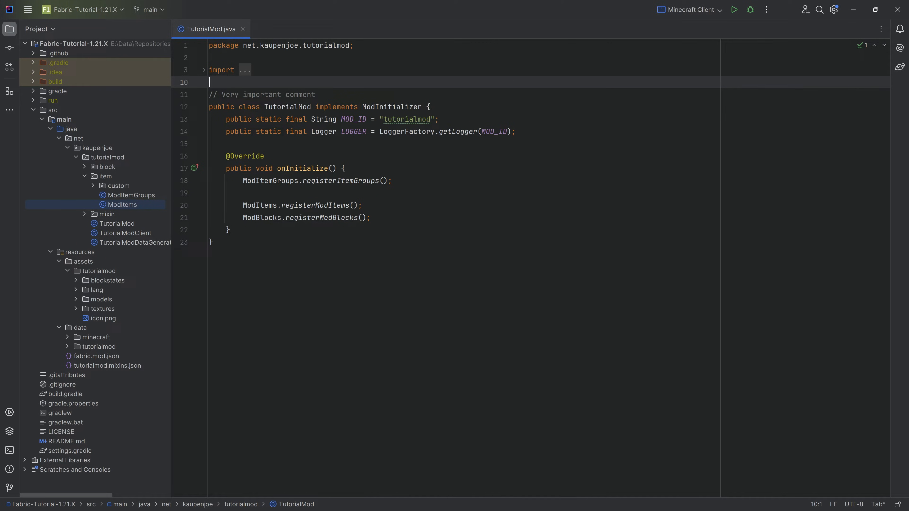
mouse_move(143, 191)
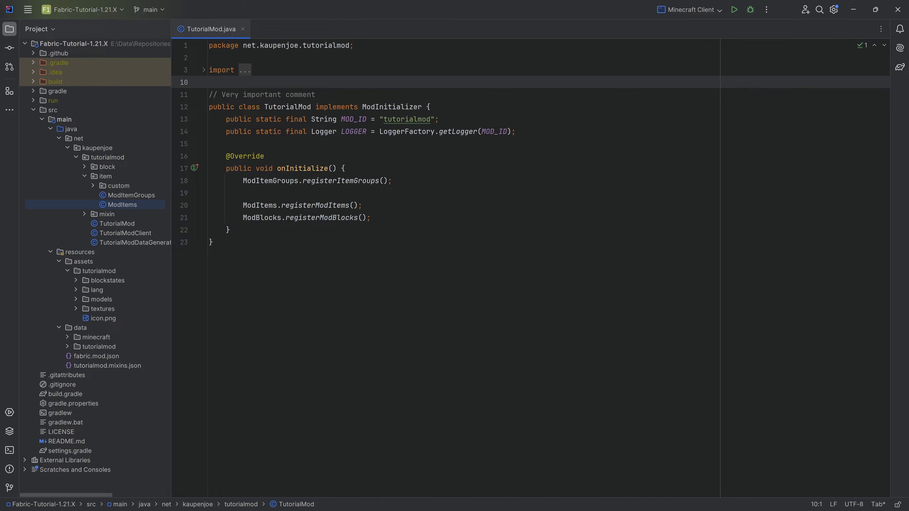
click(122, 204)
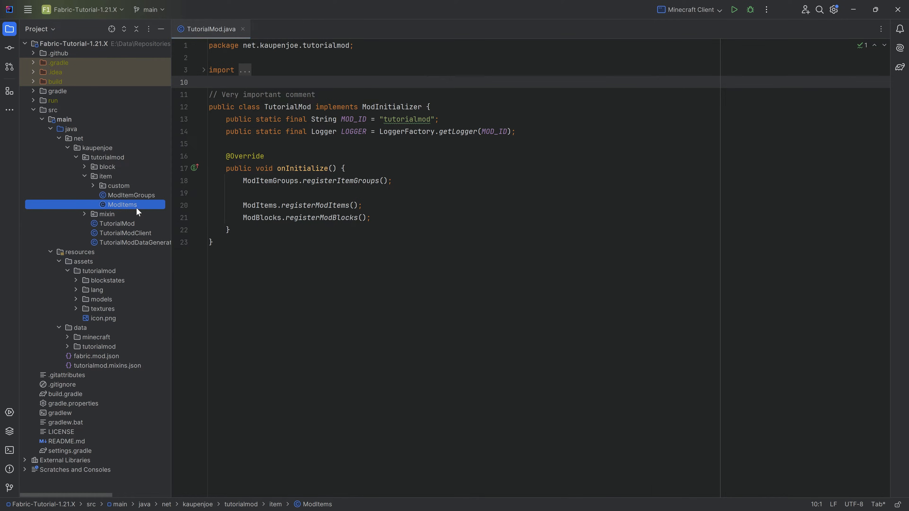
double_click(121, 205)
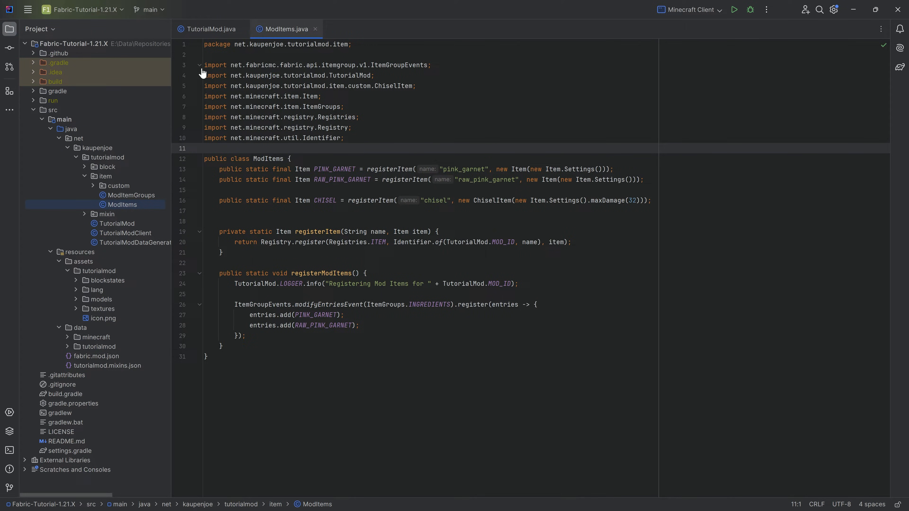
click(199, 65)
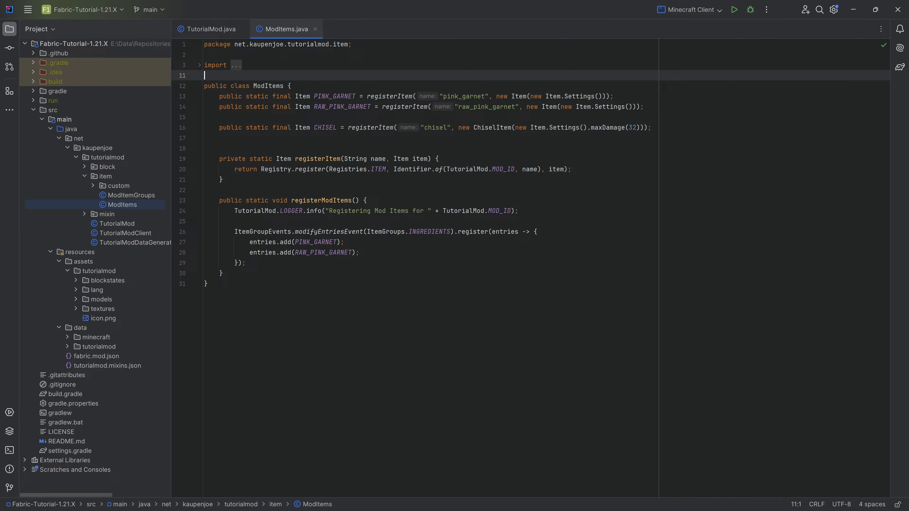
Create a new Java class named ModFoodComponents in the item package
click(106, 176)
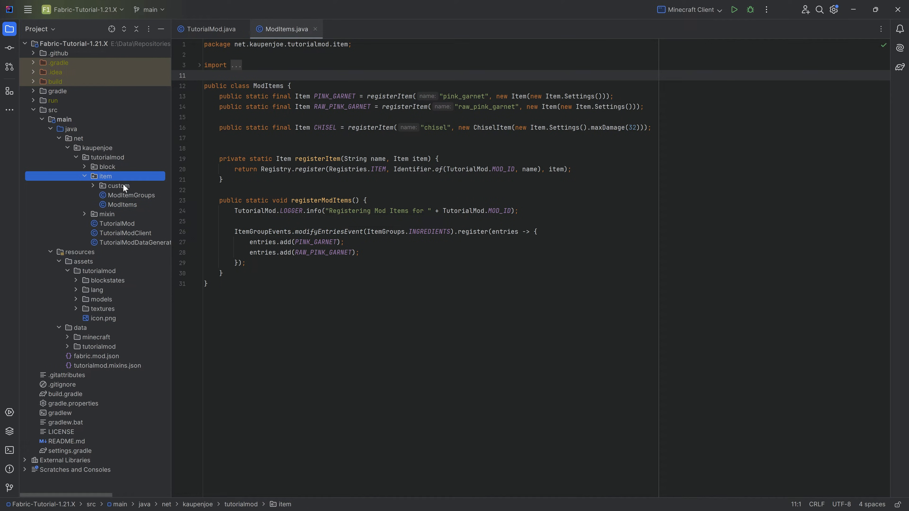
right_click(107, 175)
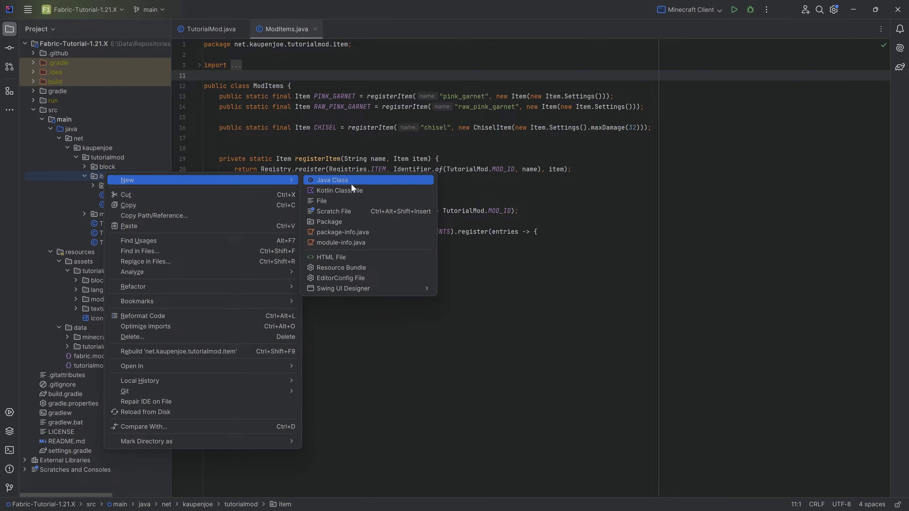
click(332, 179)
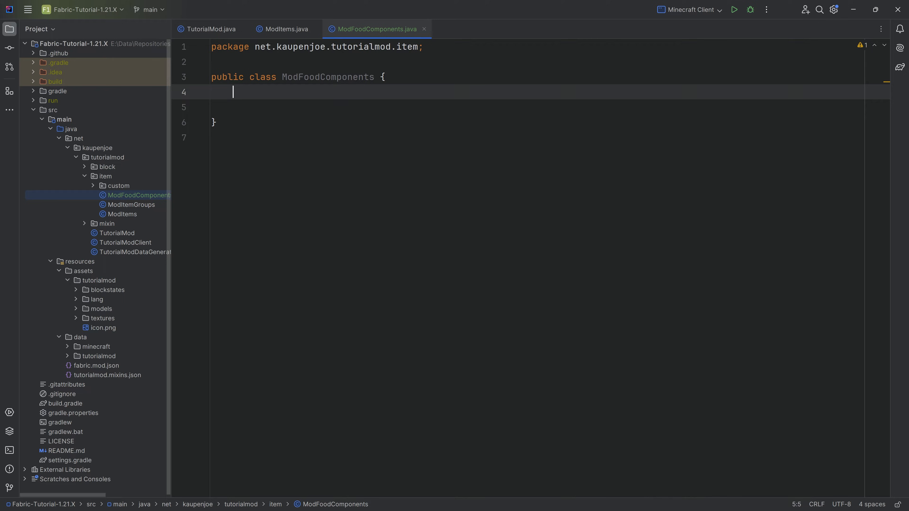
Declare public static final FoodComponent CAULIFLOWER as a new FoodComponent.Builder()
text(public static final)
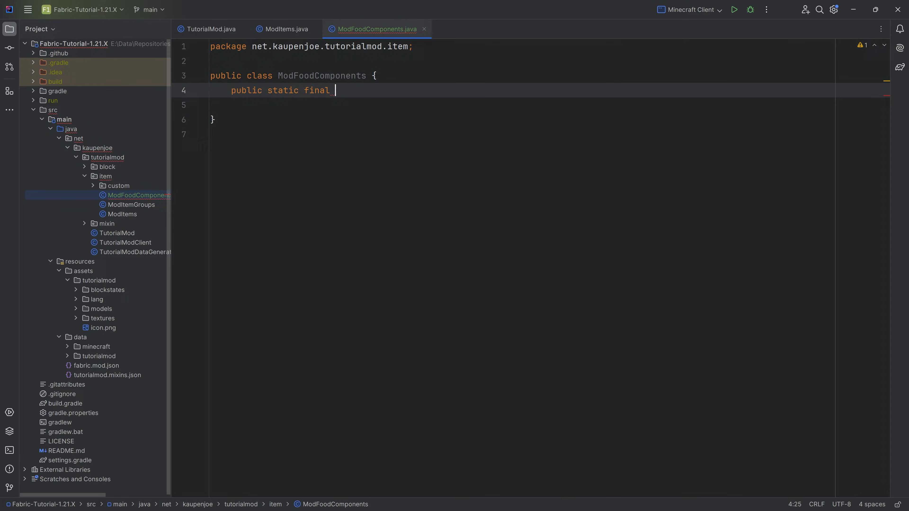
text(FoodComponent CAUL)
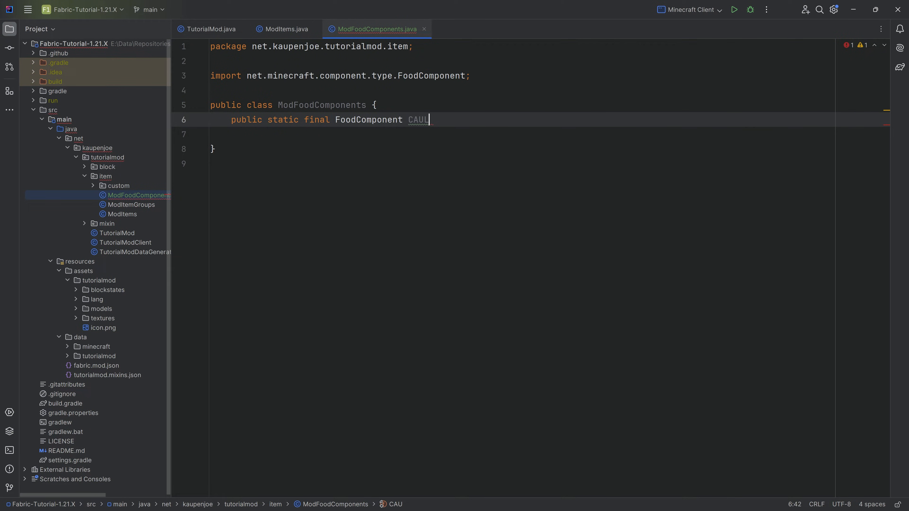
text(IFLOWER =)
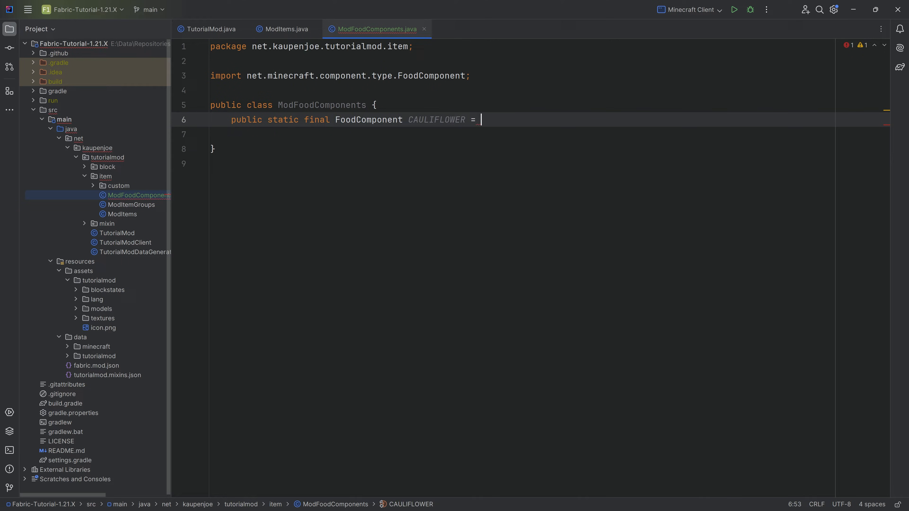
text(new FoodComponent())
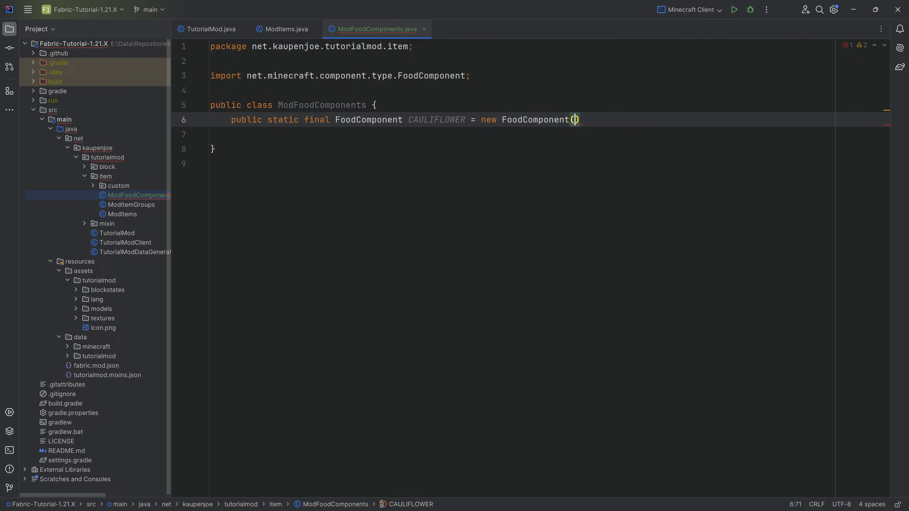
key(Backspace)
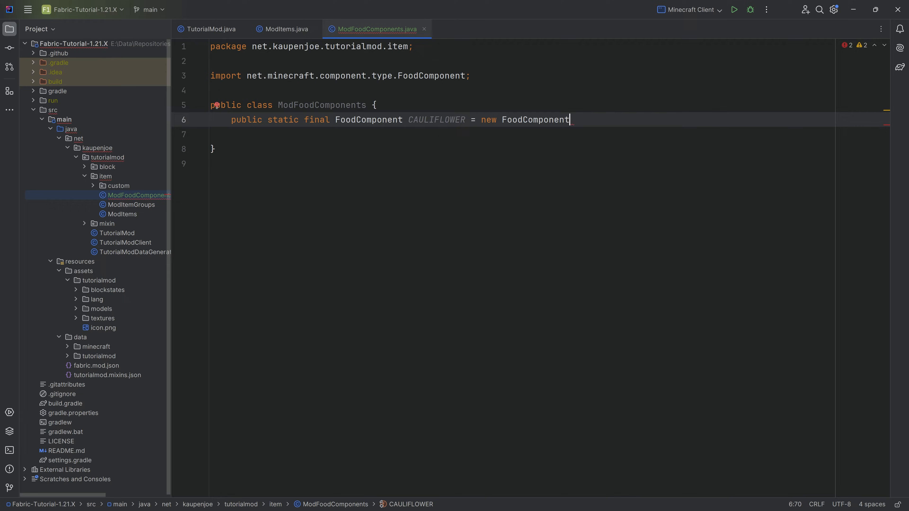
text(.Builder())
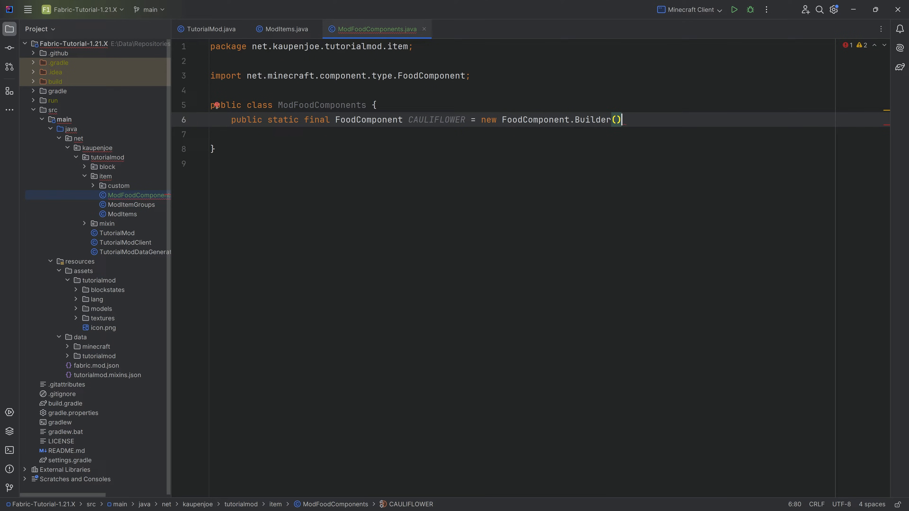
Give the CAULIFLOWER builder nutrition 3 and saturationModifier 0.25f, starting a statusEffect call
text(.)
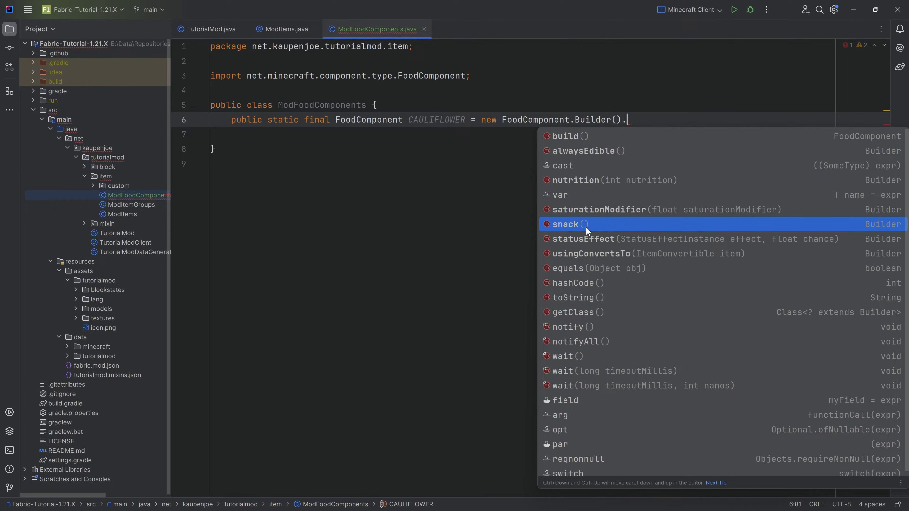
mouse_move(589, 180)
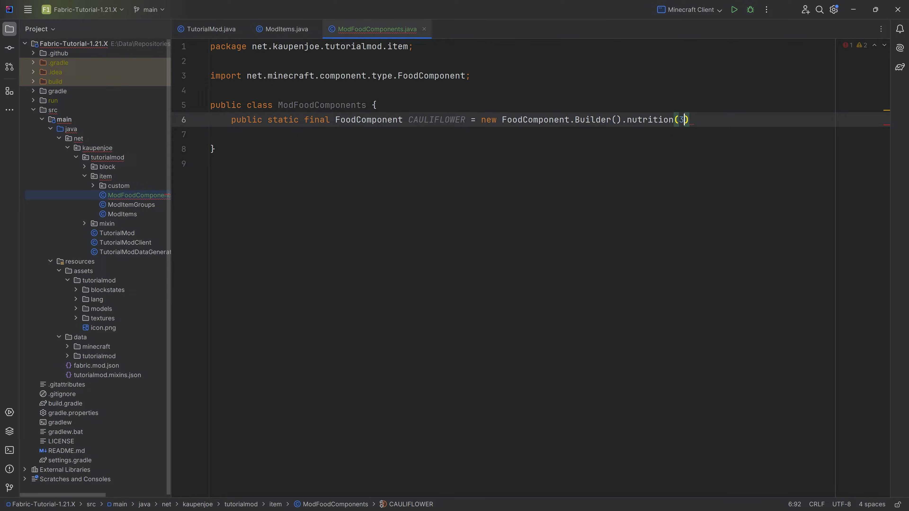
text(.saturationModifier()
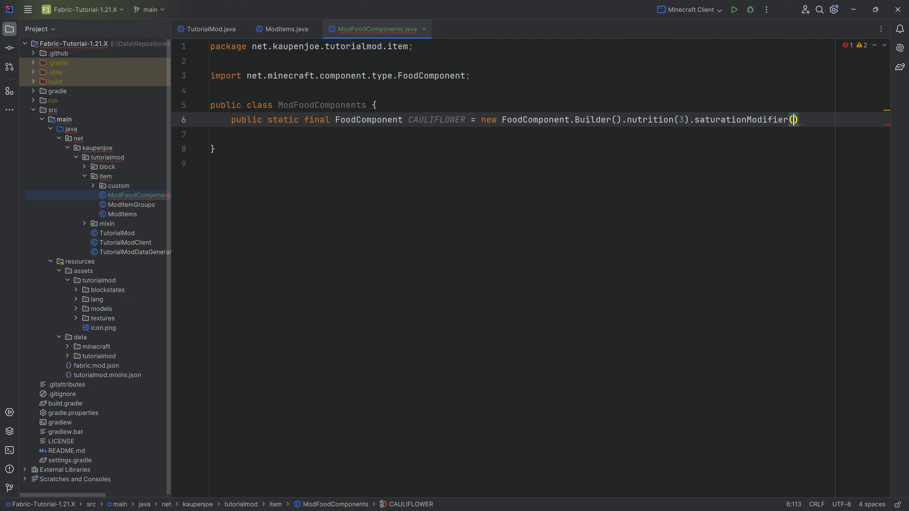
text(0.25f)
click(522, 134)
text(.statusEffect()
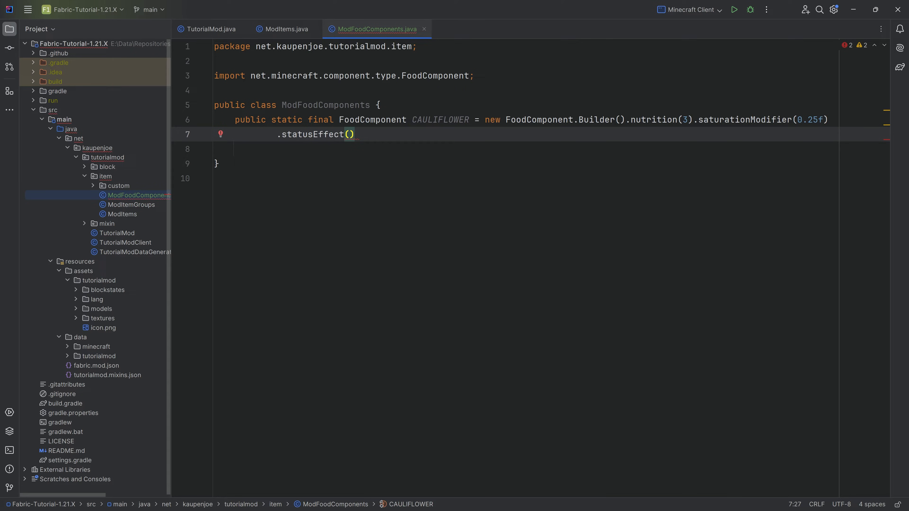
Add a HEALTH_BOOST StatusEffectInstance of duration 200 at 0.15f chance and finish with build()
text(new StatusEffectInstance()
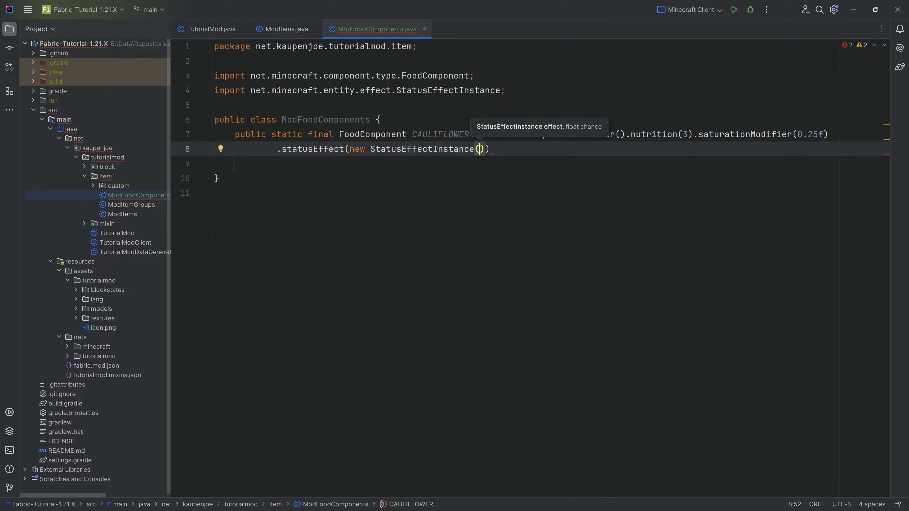
text(StatusEffects)
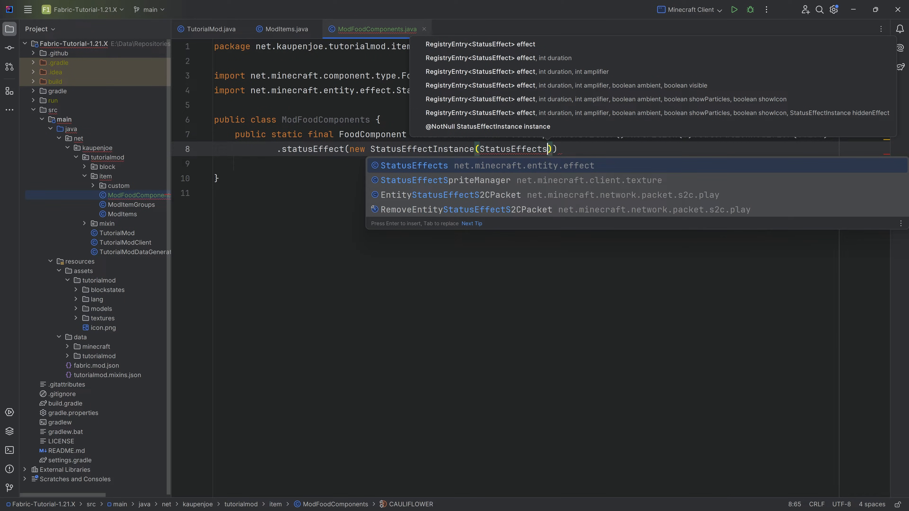
text(.)
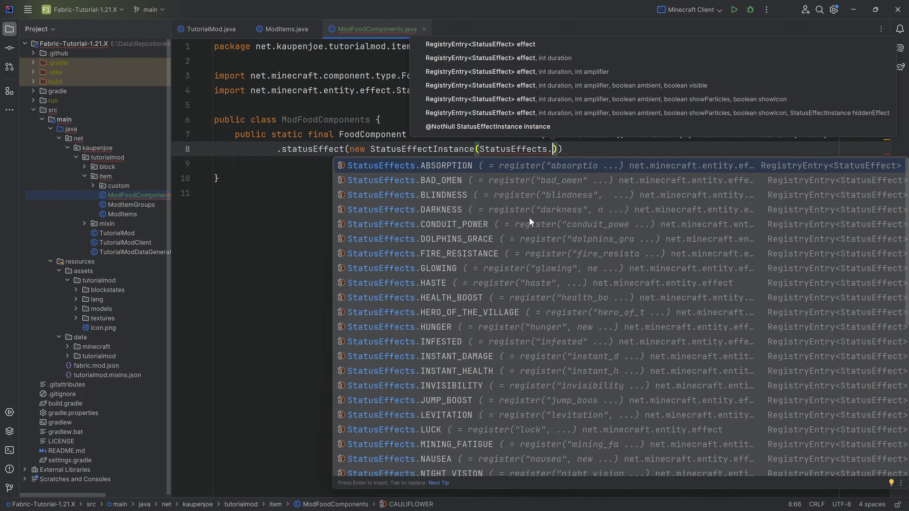
mouse_move(447, 304)
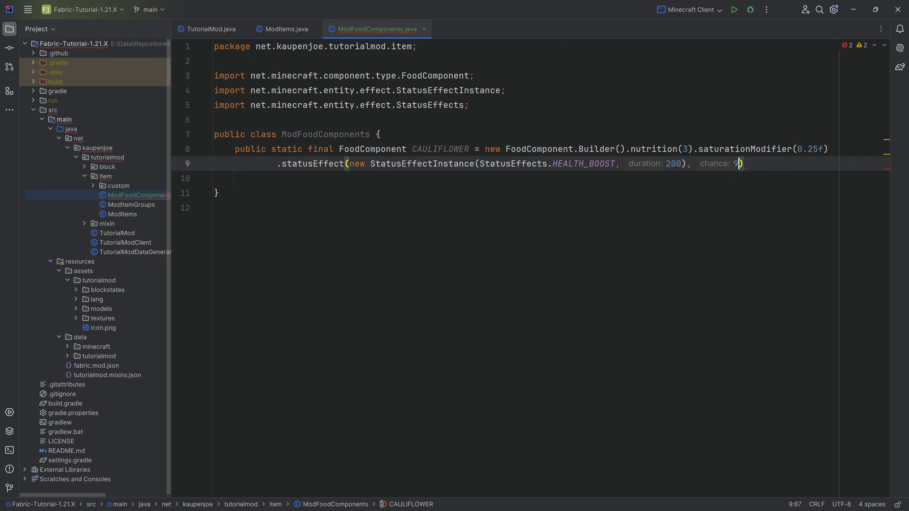
text(.15f)
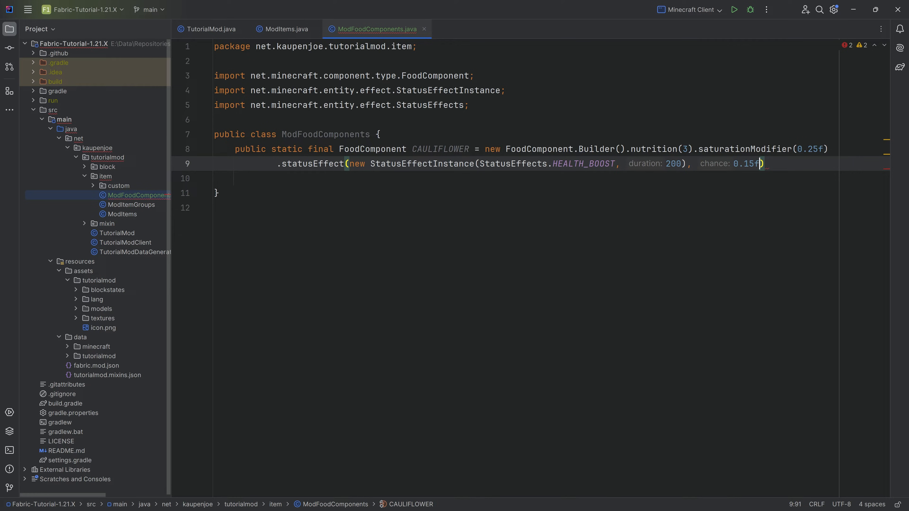
text(.build();)
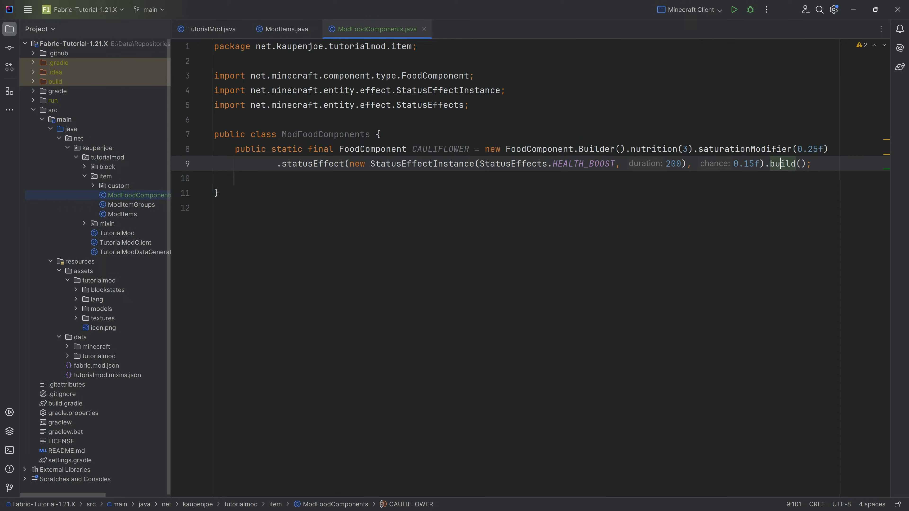
scroll(up, 3)
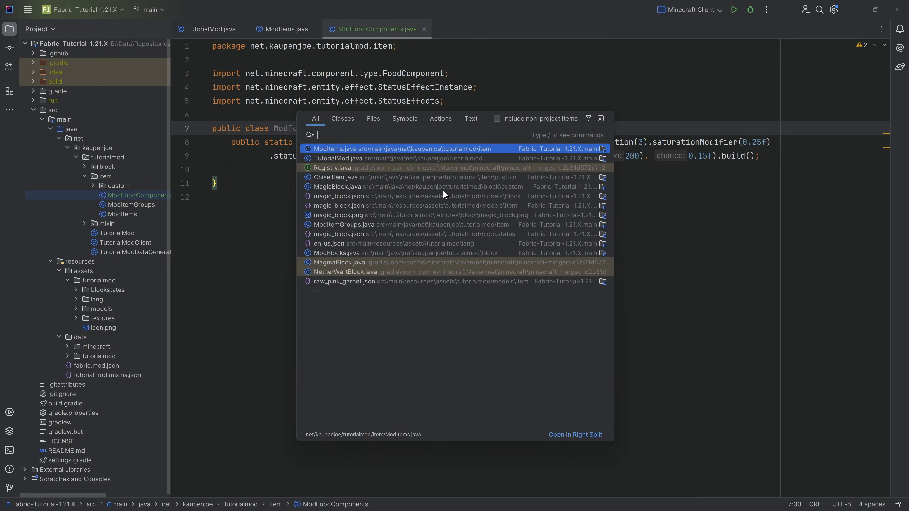
Find and open the vanilla net.minecraft FoodComponents class via Search Everywhere
text(FoodComponents)
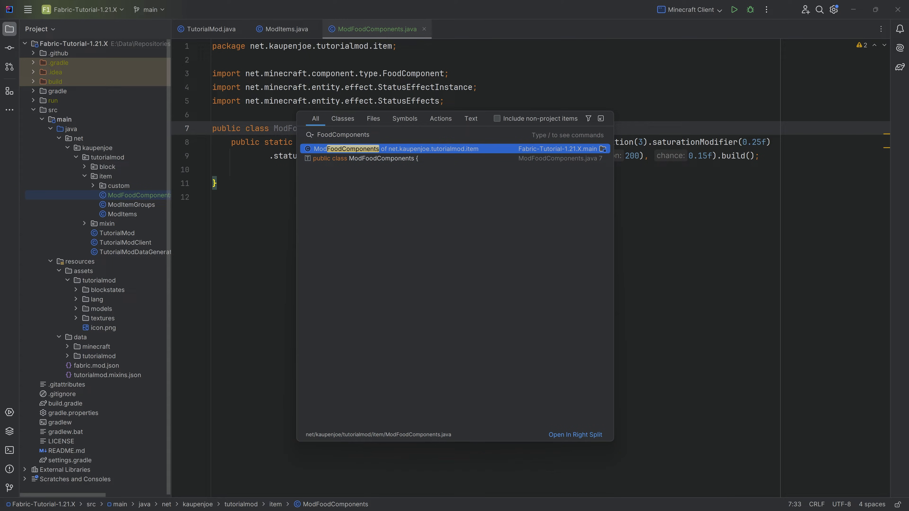
click(498, 119)
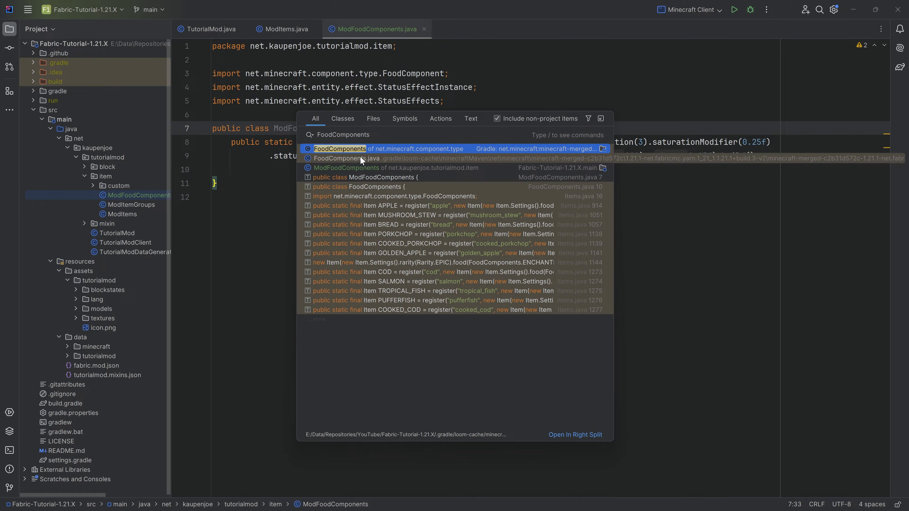
click(339, 148)
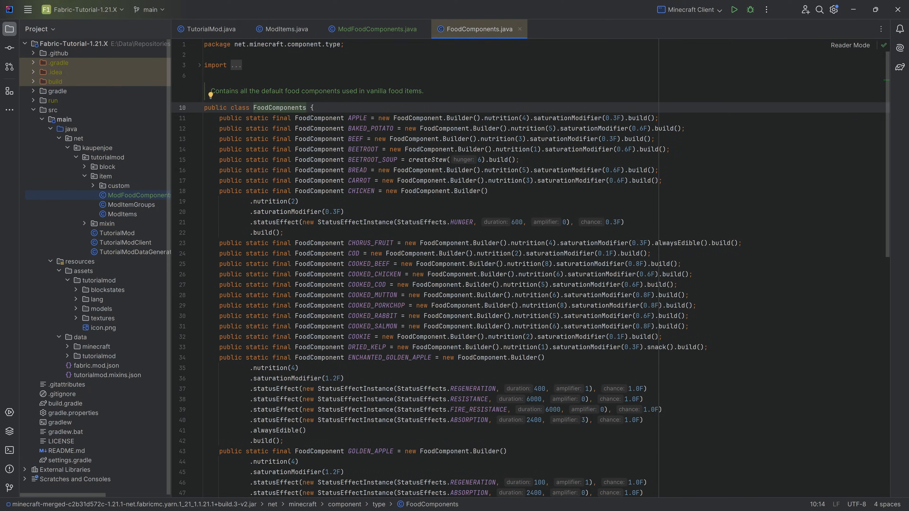
Inspect vanilla nutrition values and the chicken's 600-duration status effect, then close FoodComponents
click(281, 233)
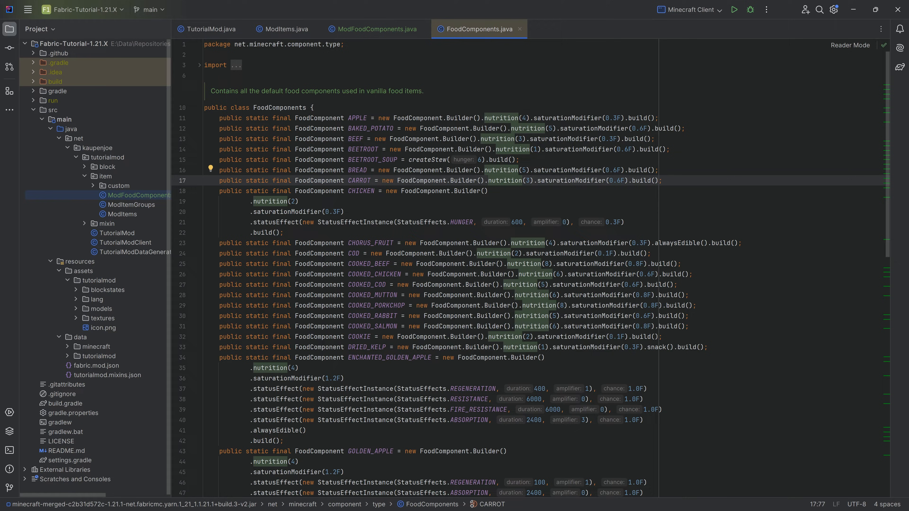
click(359, 192)
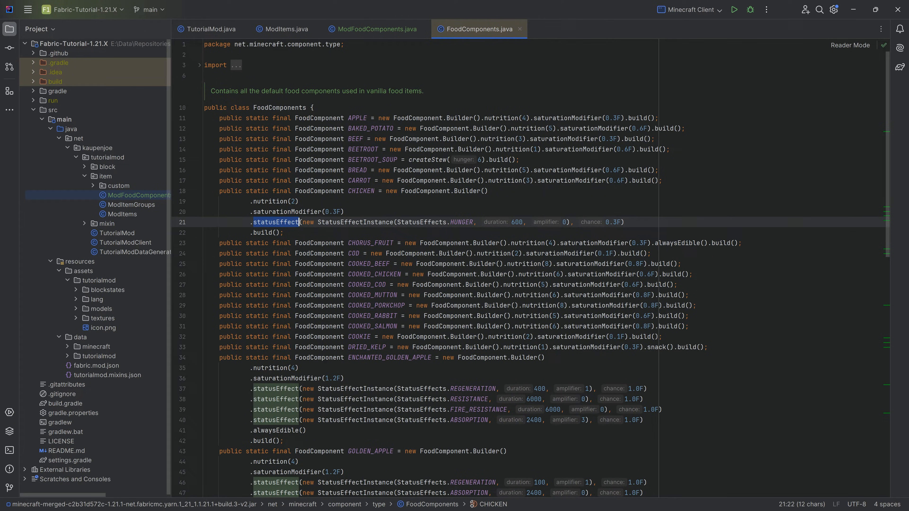
click(481, 222)
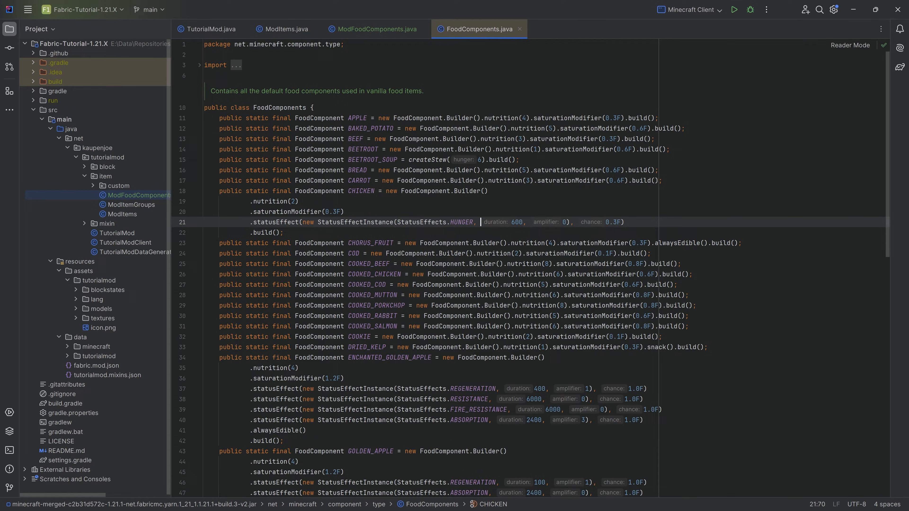
double_click(514, 222)
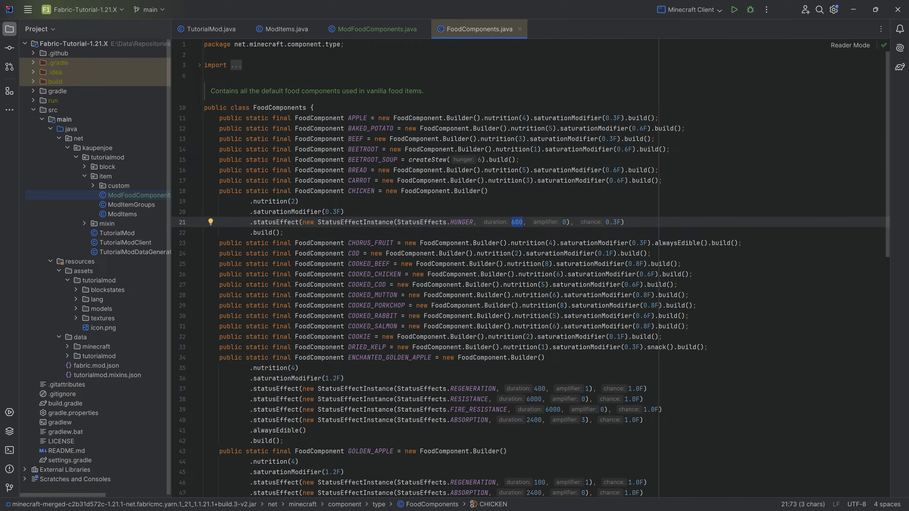
click(610, 222)
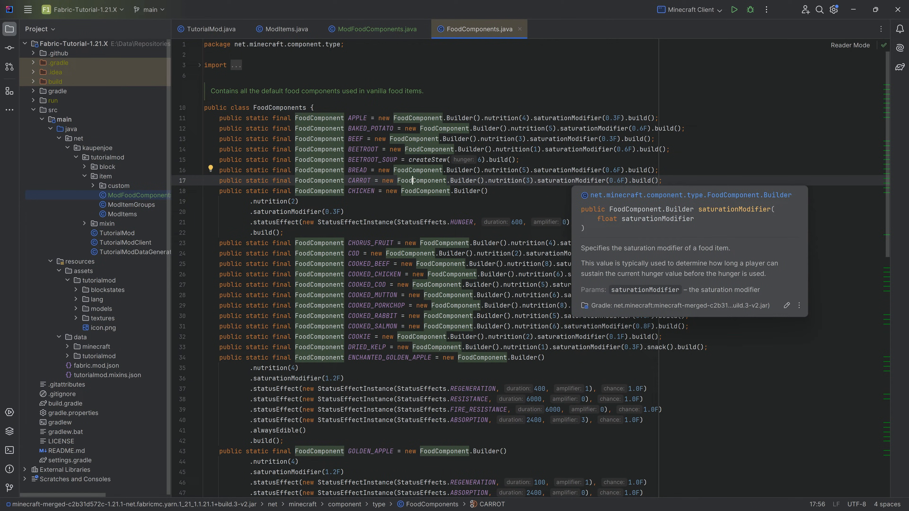
scroll(down, 3)
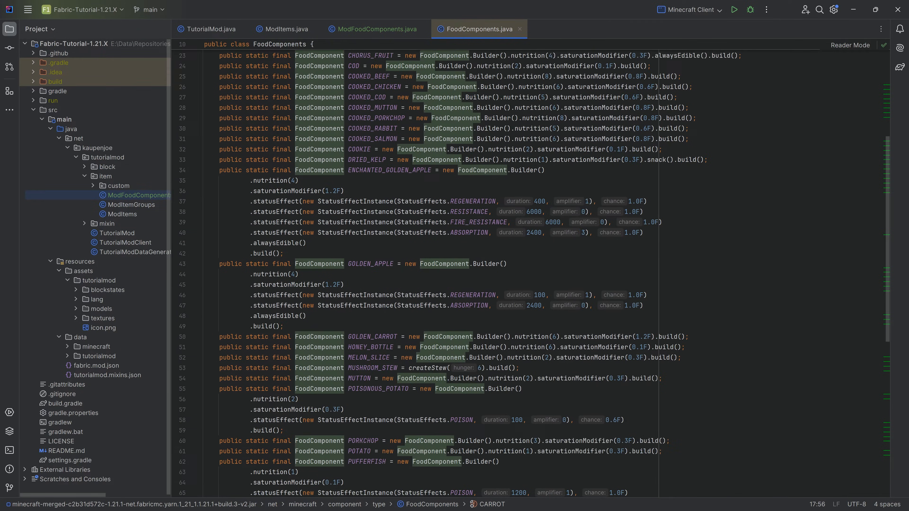
scroll(up, 3)
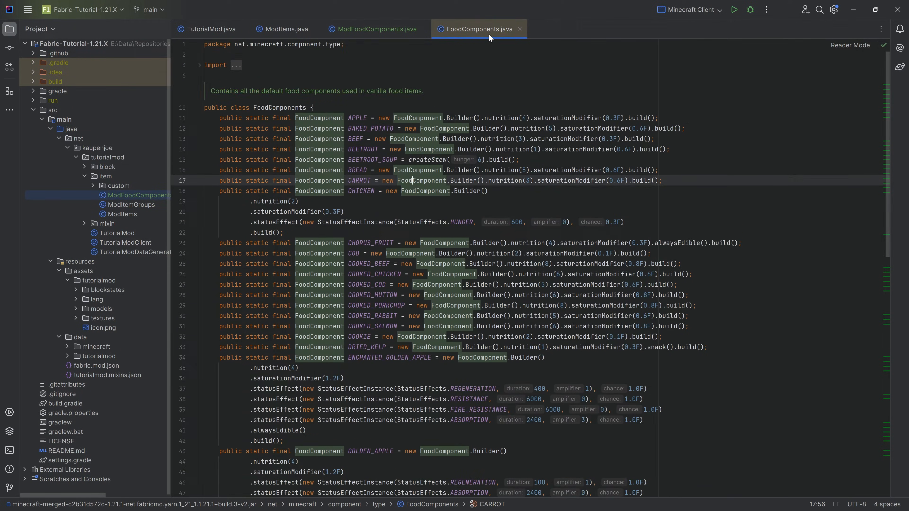
click(375, 29)
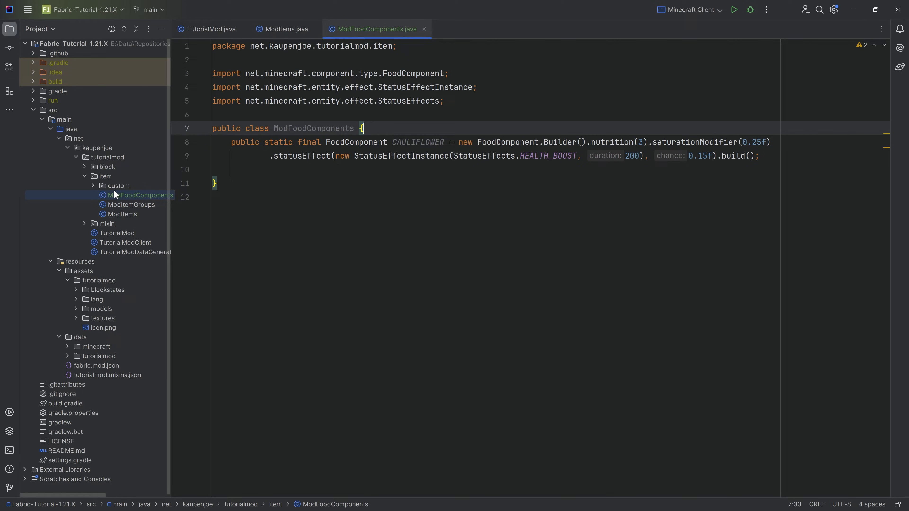
click(93, 186)
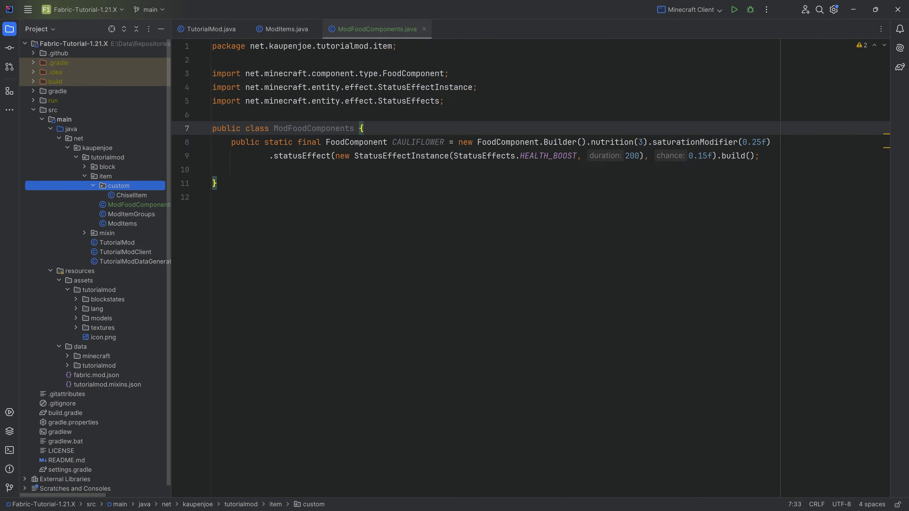
click(132, 194)
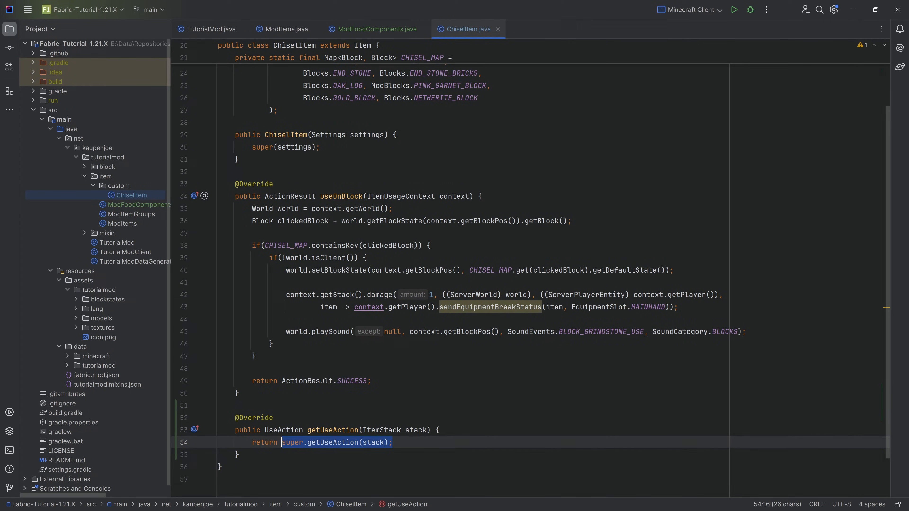
text(UseAc)
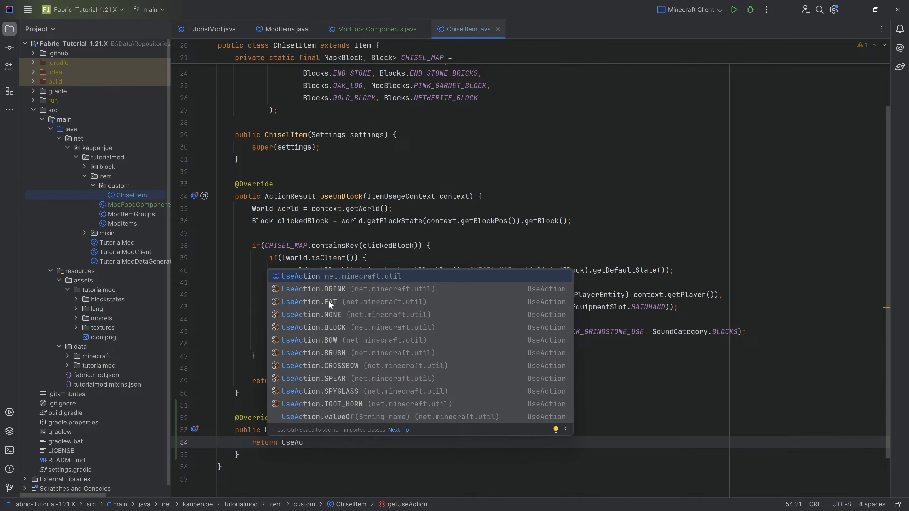
click(313, 289)
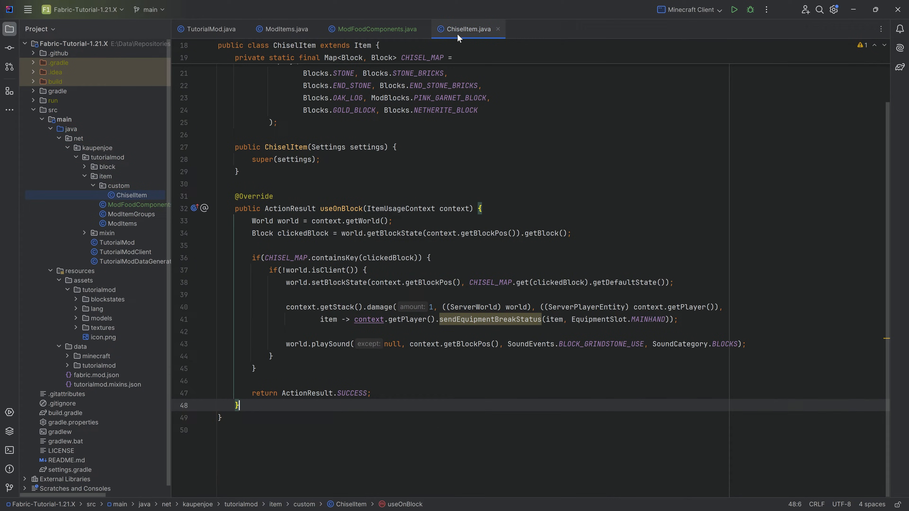
click(375, 29)
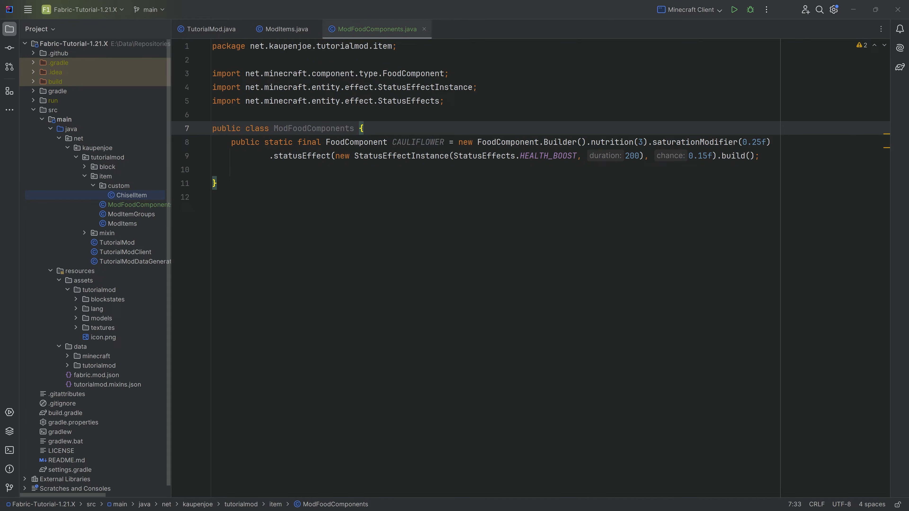
In ModItems, start registering a CAULIFLOWER item with the name "cauliflower"
click(122, 223)
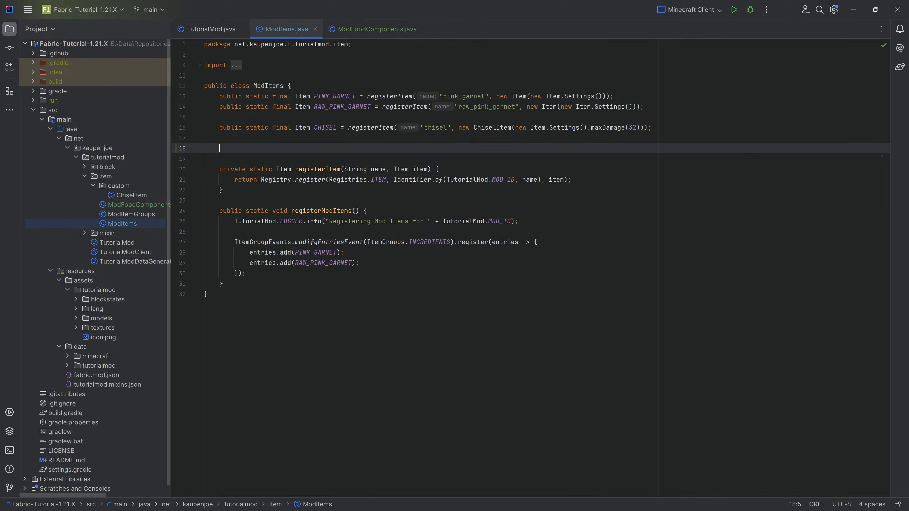
text(public static final Item)
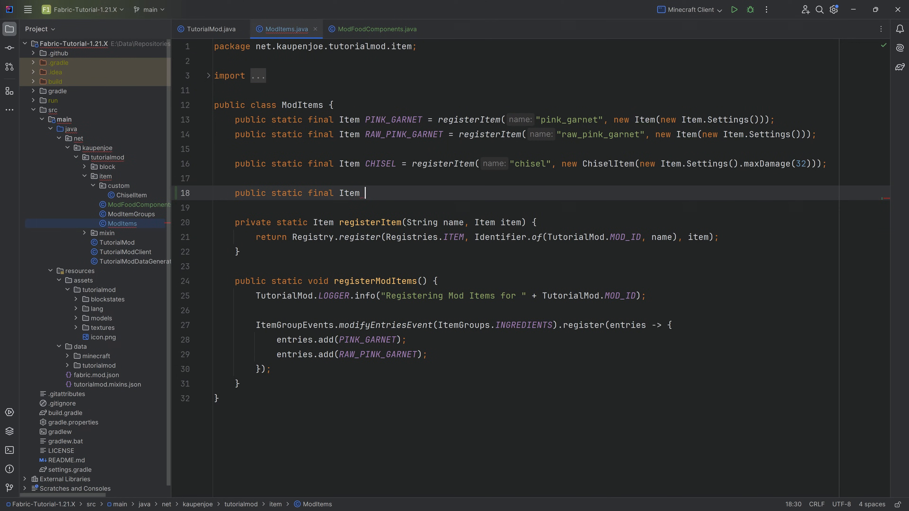
text(CAULIFLOWER = registerItem()
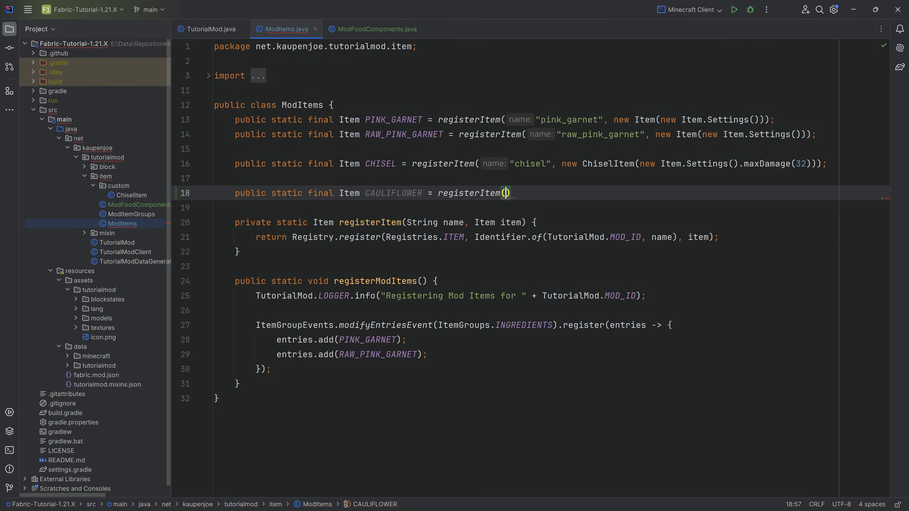
text(name: "cauliflower")
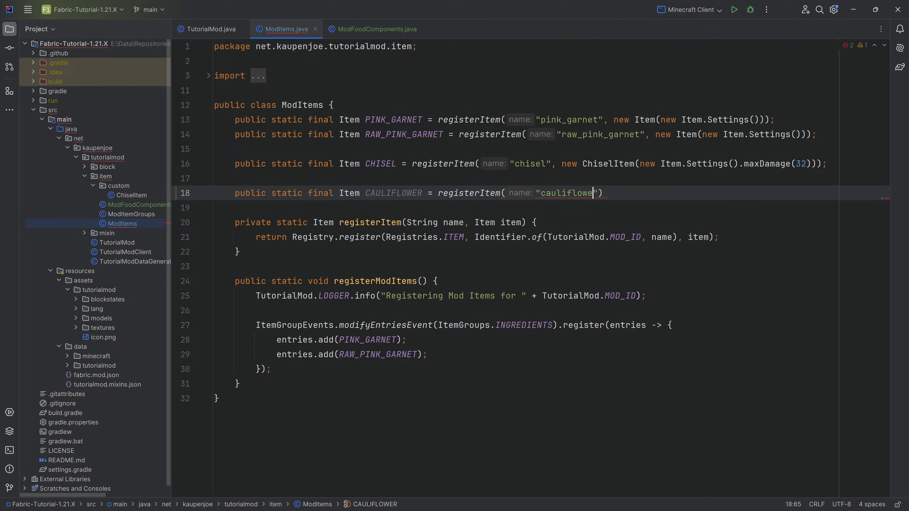
text(", new Item()
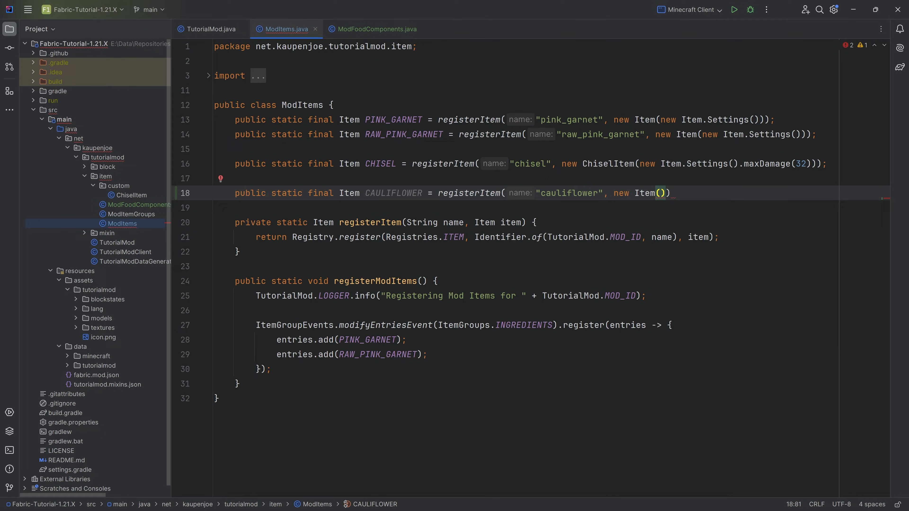
Give the cauliflower item new Item.Settings().food(ModFoodComponents.CAULIFLOWER)
text(new Item.Settings())
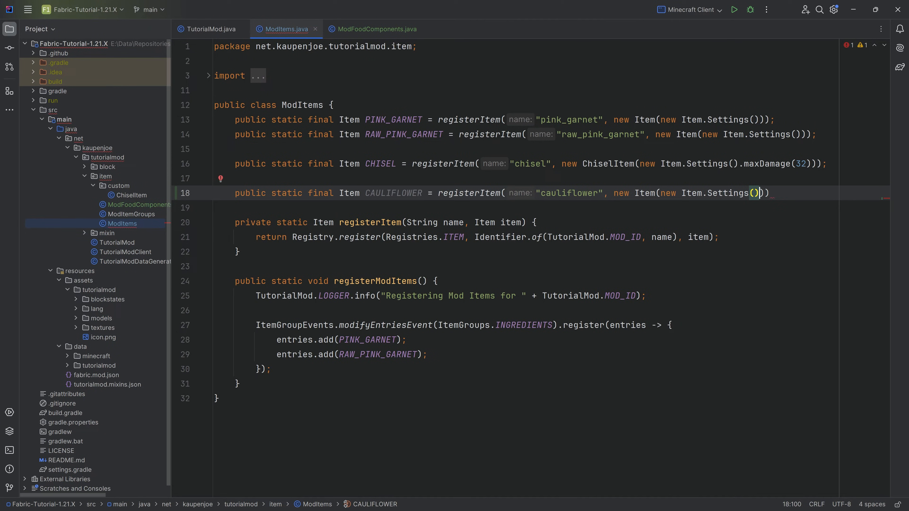
text(.food()
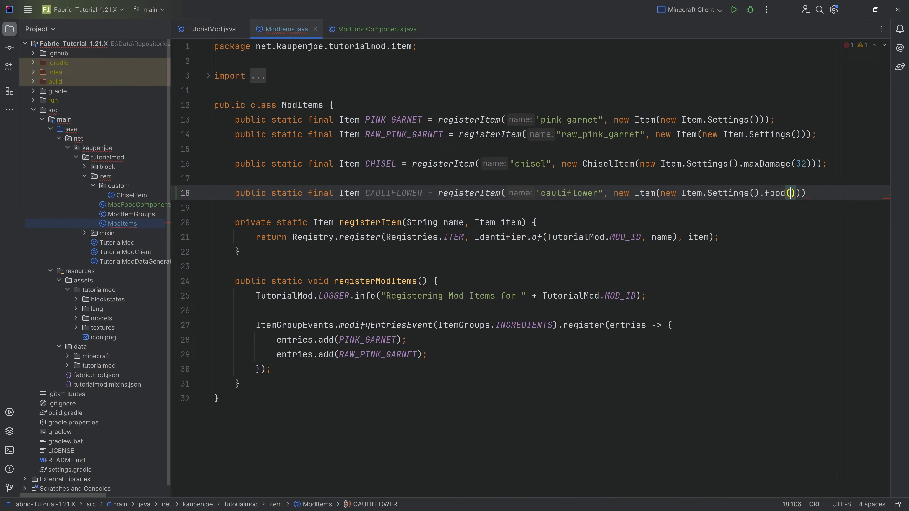
text(ModFoodComponents.CAULIFLOWER)
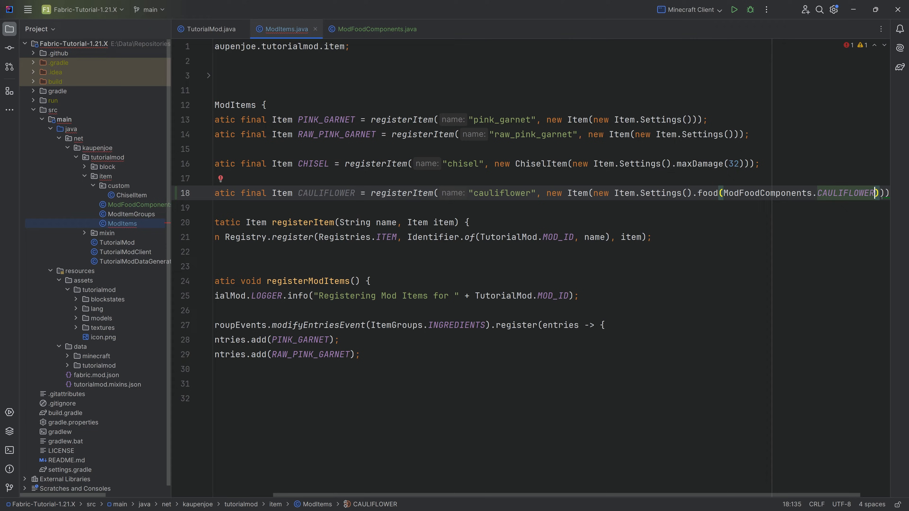
scroll(up, 3)
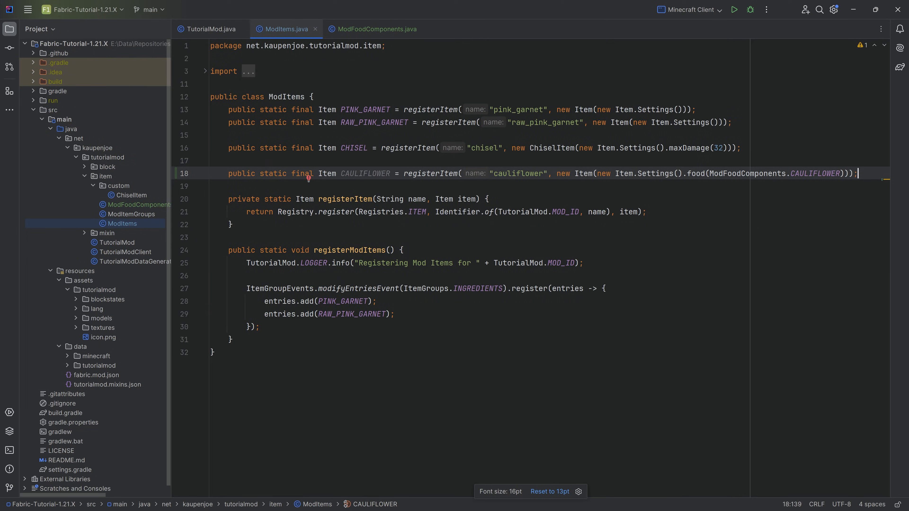
click(232, 161)
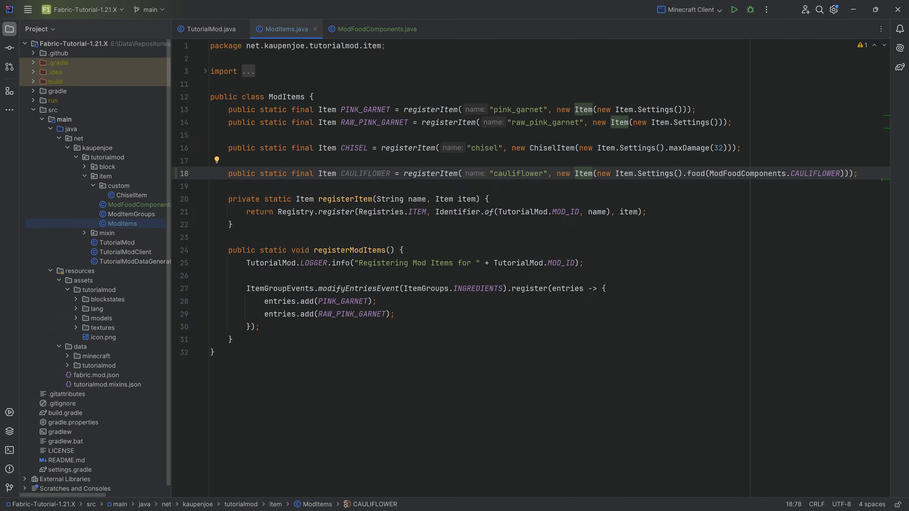
double_click(584, 173)
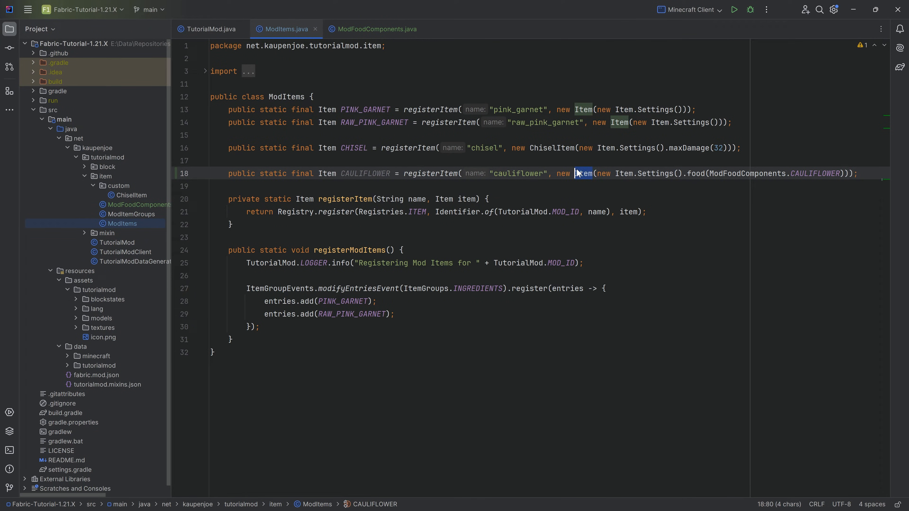
click(214, 160)
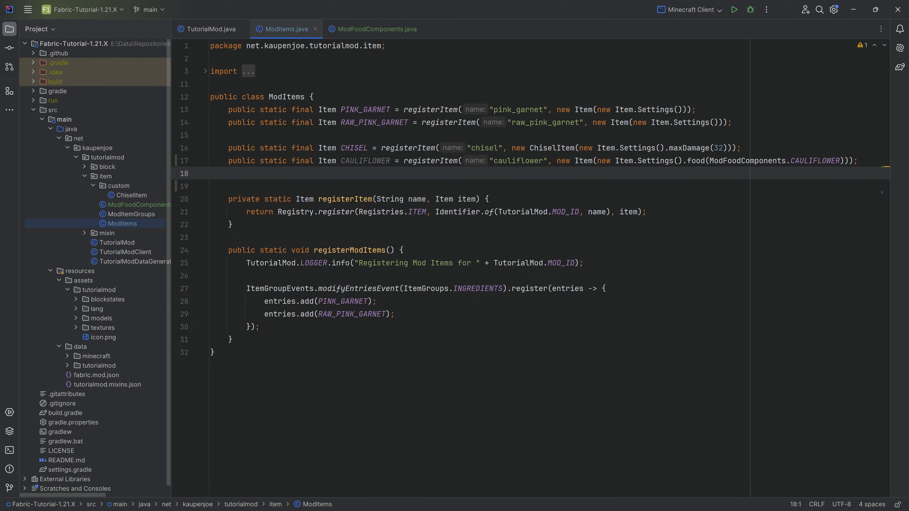
Add entries.add(ModItems.CAULIFLOWER) to the pink garnet items group in ModItemGroups
click(131, 214)
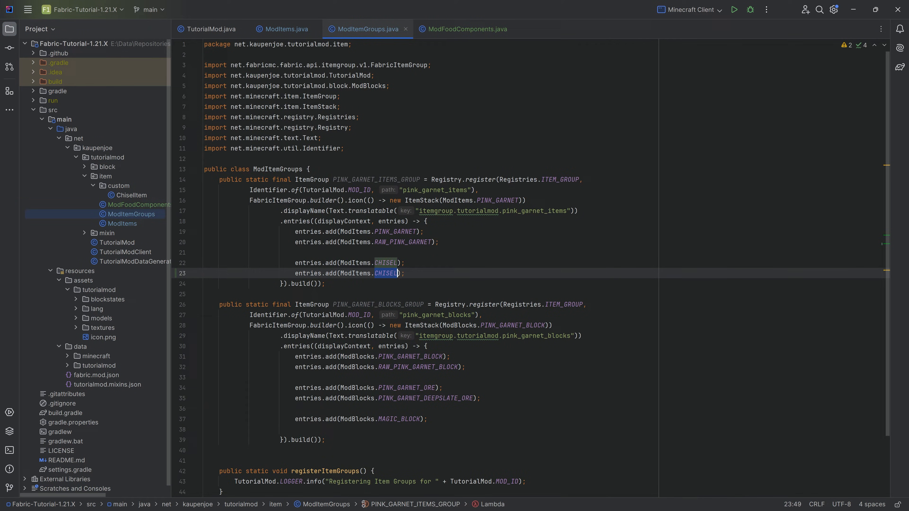
text(CAULIFLOWER)
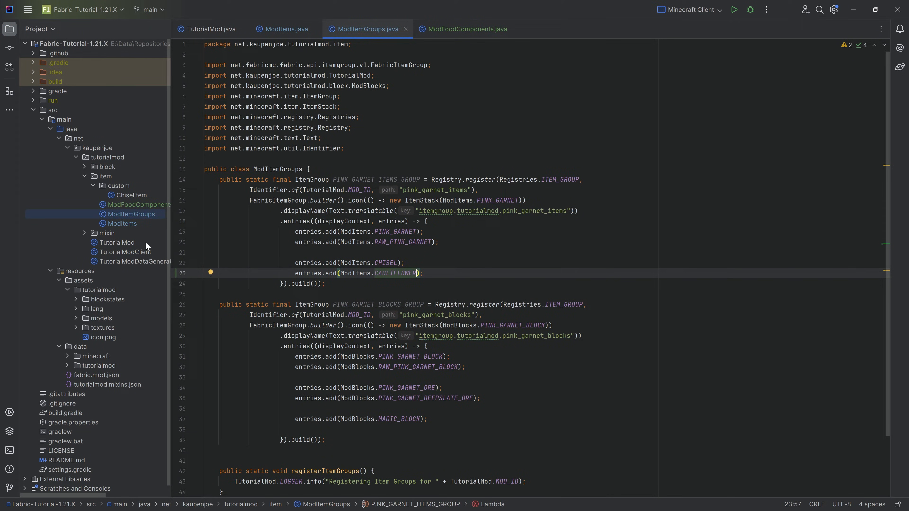
click(96, 308)
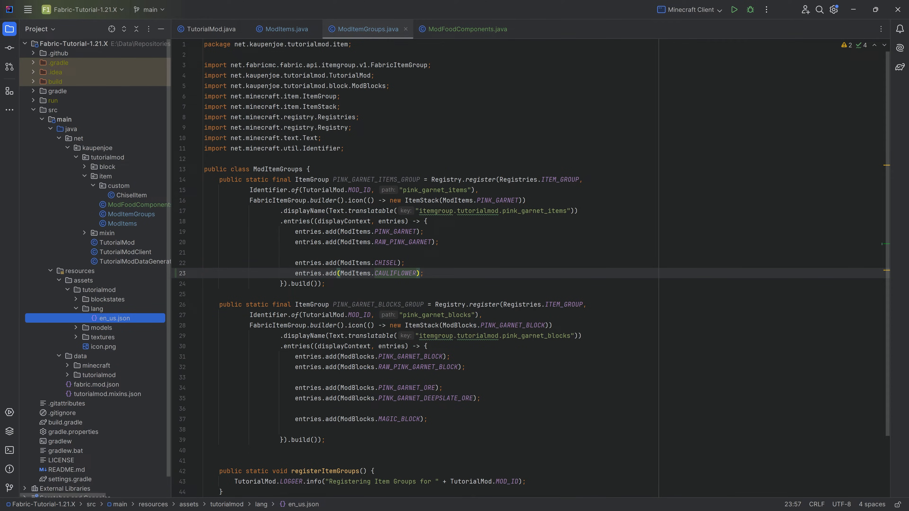
Add the "item.tutorialmod.cauliflower": "Cauliflower" translation to en_us.json
click(114, 318)
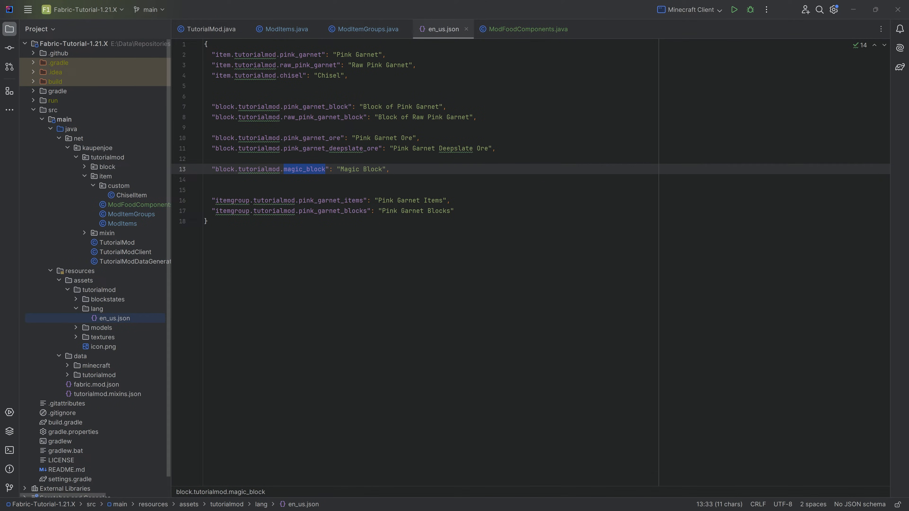
text("item.tutorialmod.cauliflower": "Cauliflower",)
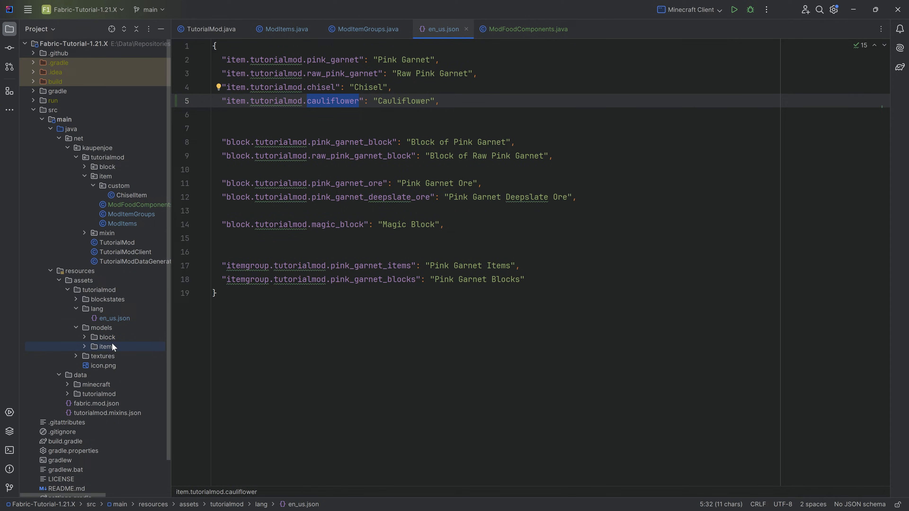
click(106, 347)
text(cauliflower.json)
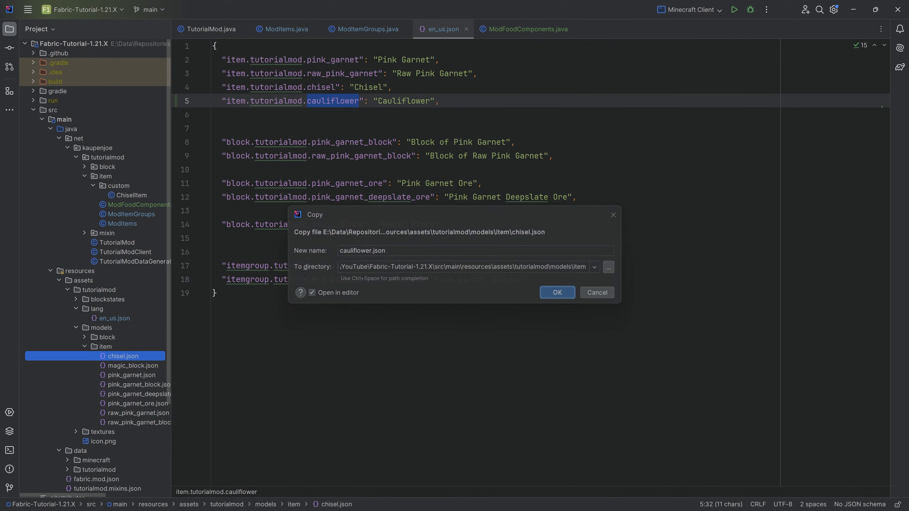
Create cauliflower.json from the chisel model, pointing layer0 at tutorialmod:item/cauliflower
click(556, 292)
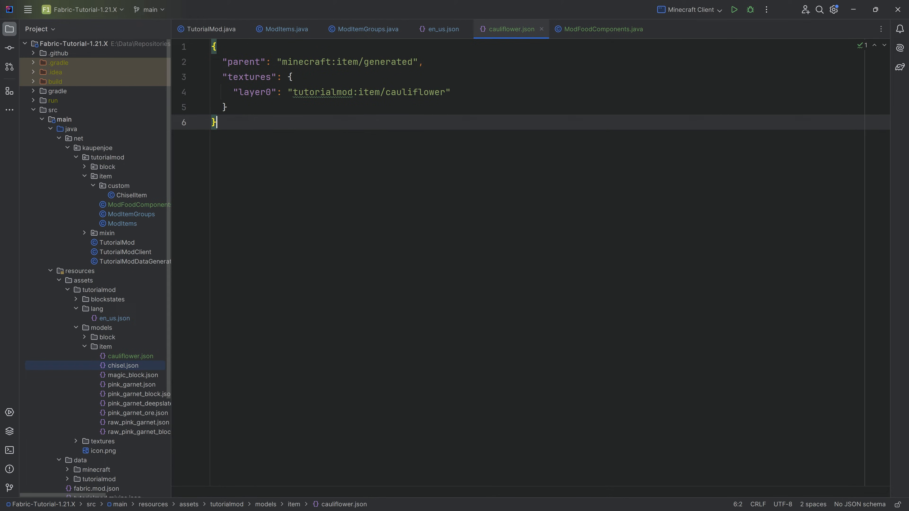
click(122, 366)
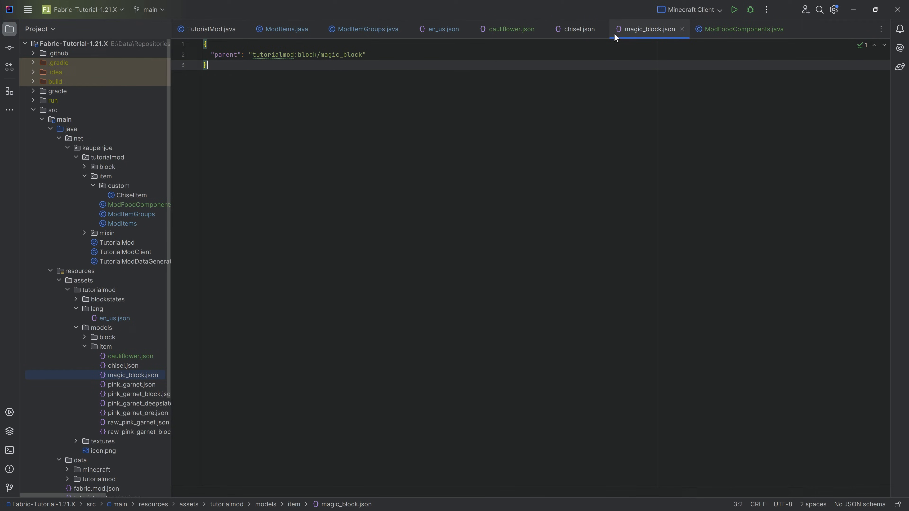
click(509, 29)
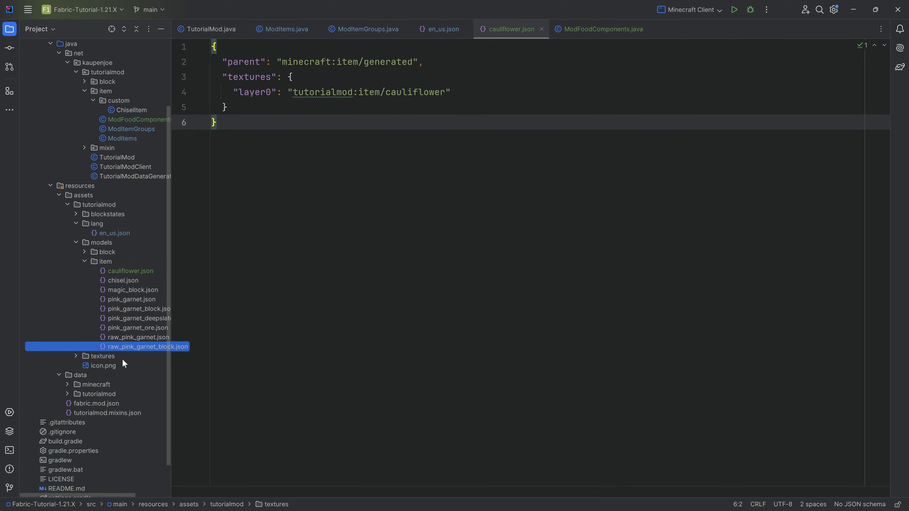
Add cauliflower.png to the item textures folder
click(76, 356)
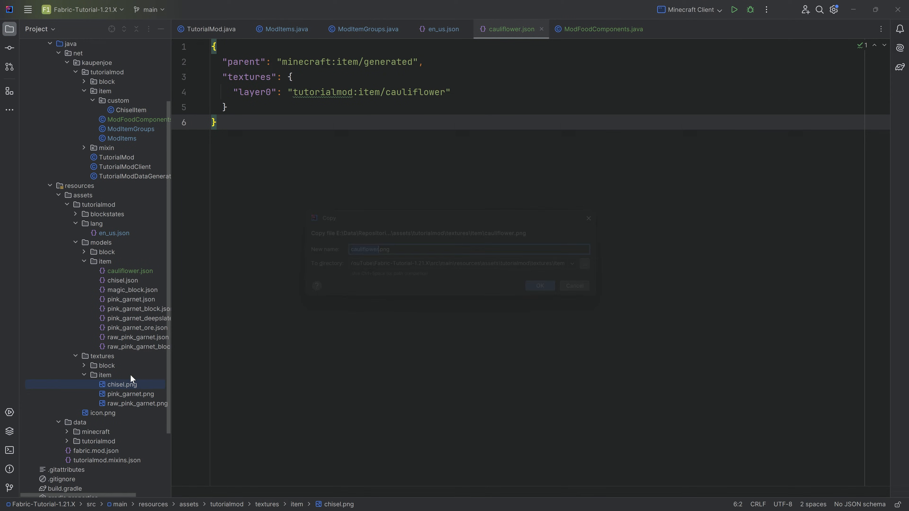
click(539, 286)
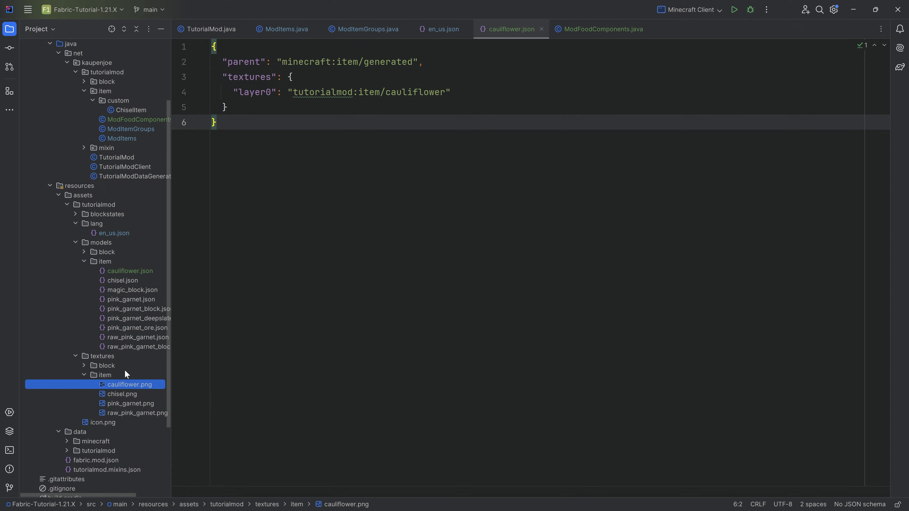
scroll(up, 3)
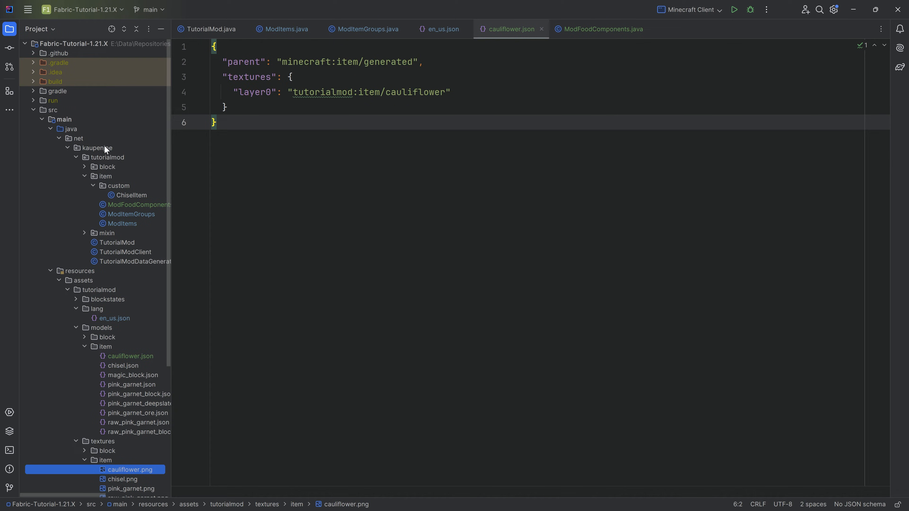
mouse_move(107, 249)
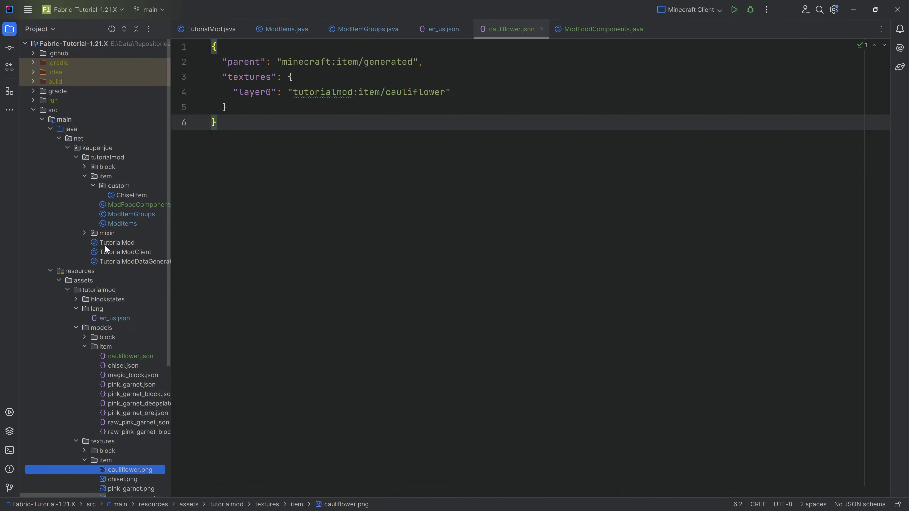
click(600, 29)
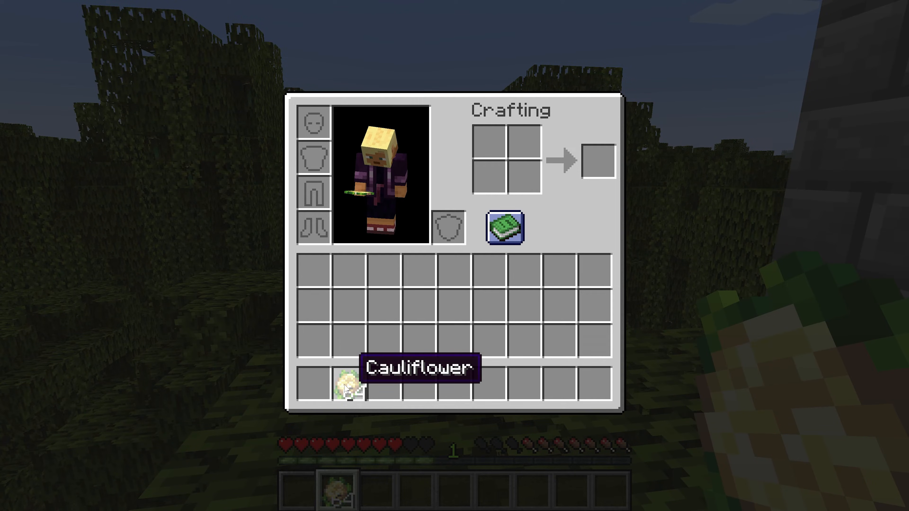
Leave the inventory after checking the Cauliflower item's name and texture
key(Escape)
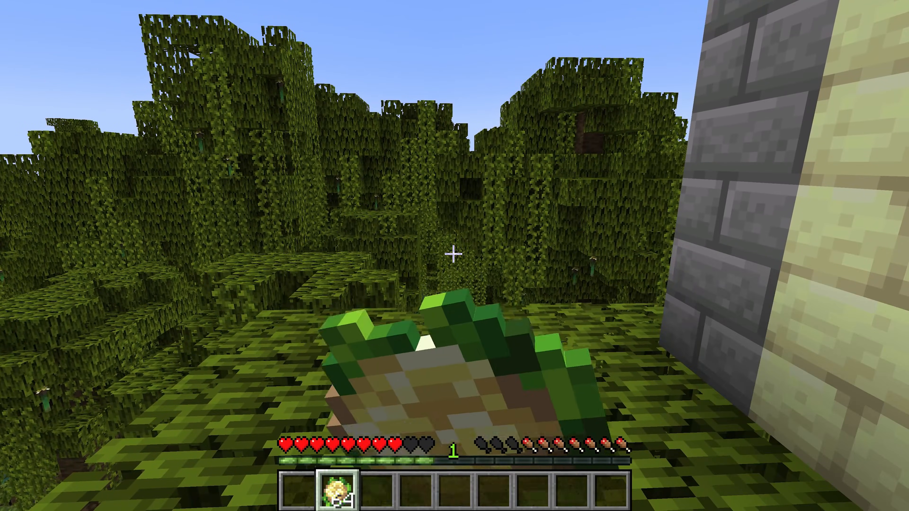
mouse_move(455, 256)
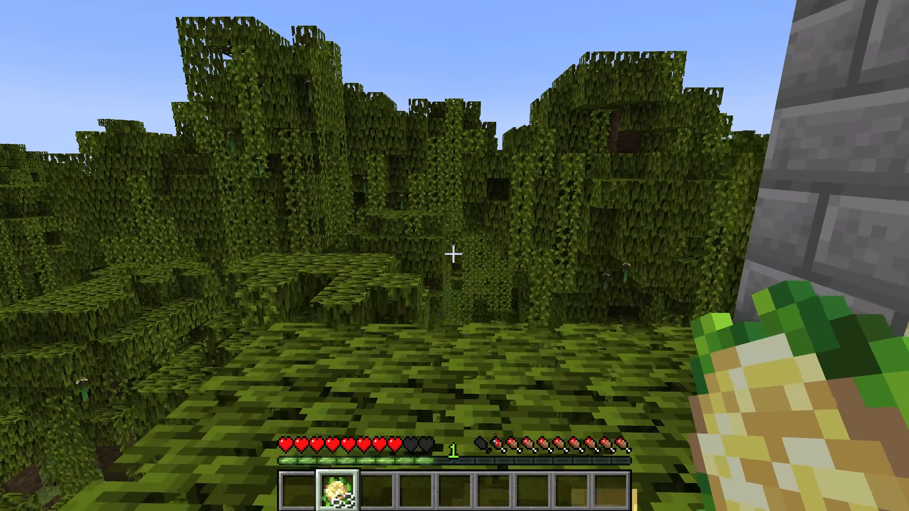
mouse_move(454, 256)
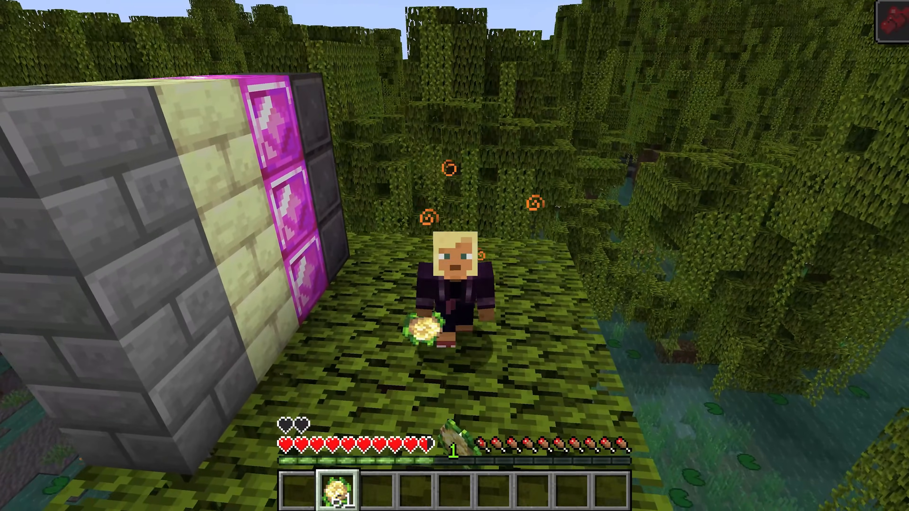
mouse_move(455, 255)
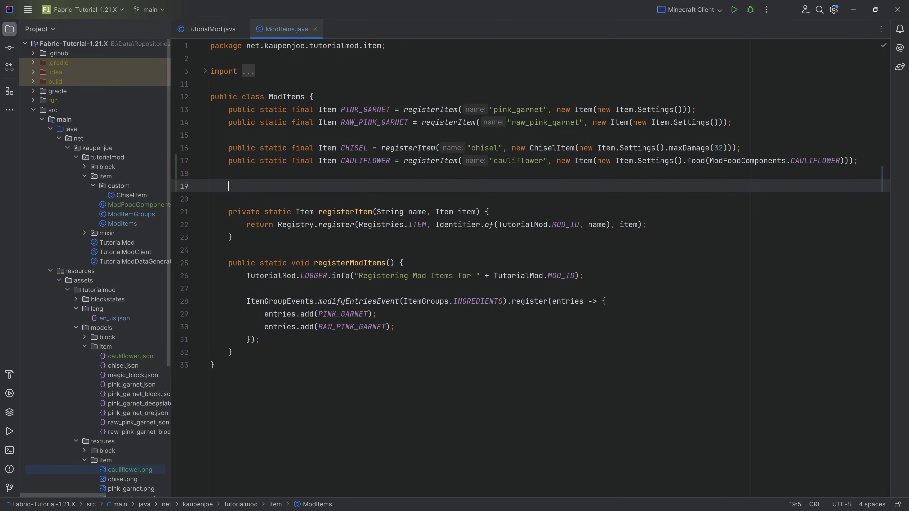
Add public static final Item STARLIGHT_ASHES = registerItem("starlight_ashes", new Item(new Item.Settings()));
text(public static final Item)
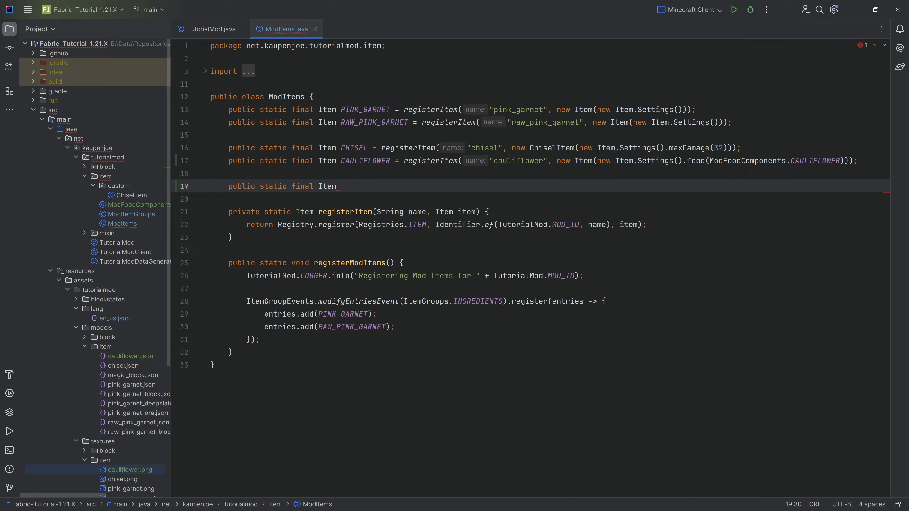
text(STARLIGHT_ASHES =)
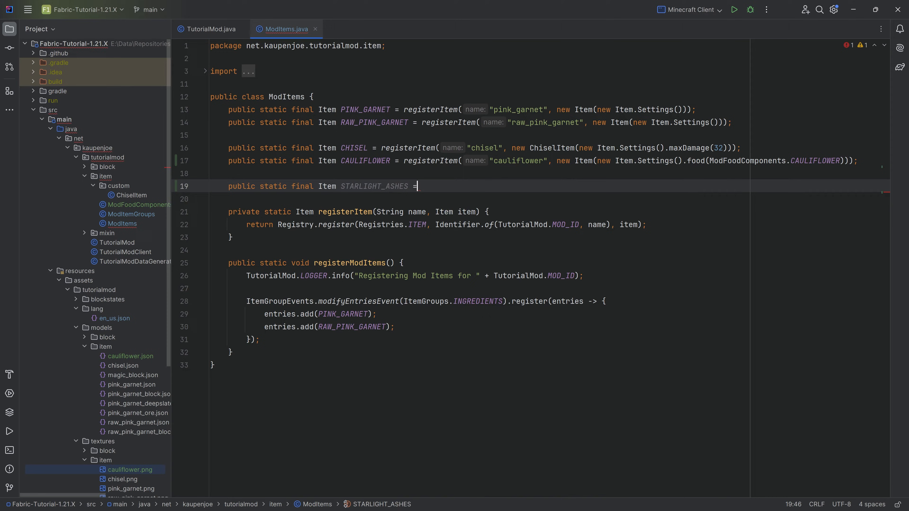
text(regig)
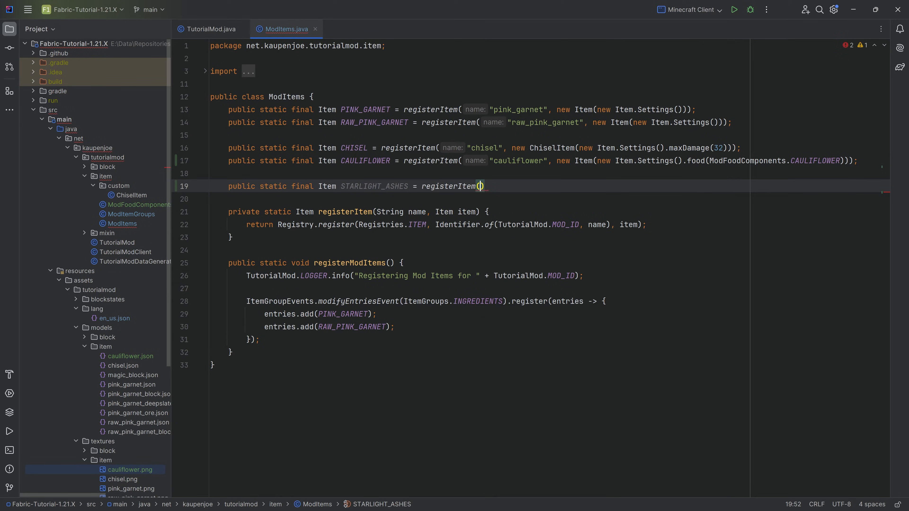
text(name: "st")
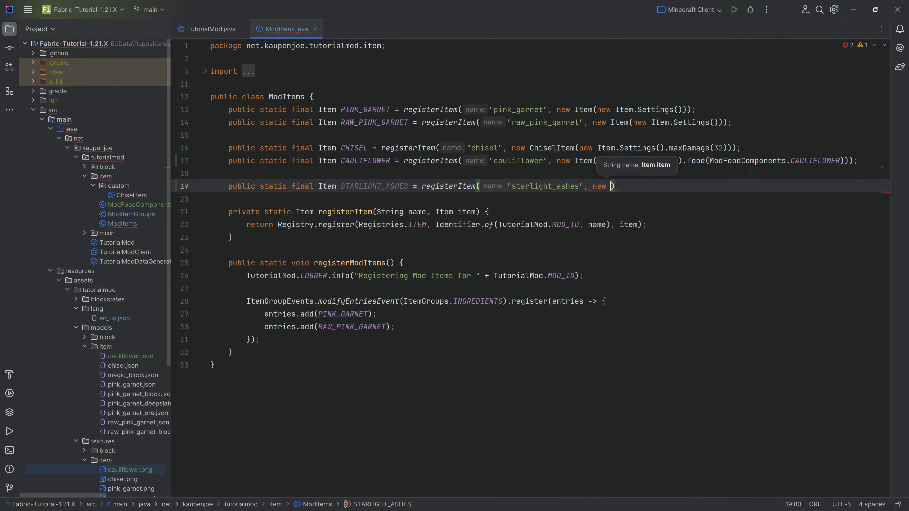
text(Item(new Item.Settings()
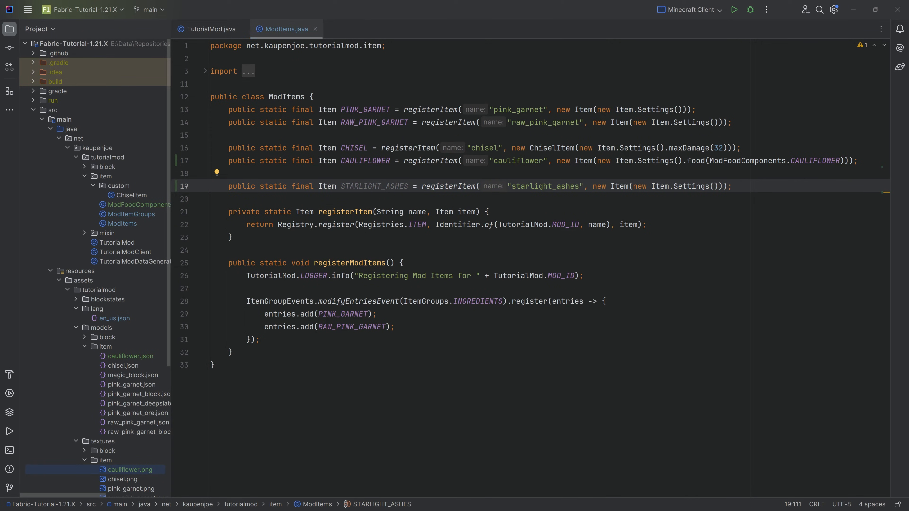
click(117, 243)
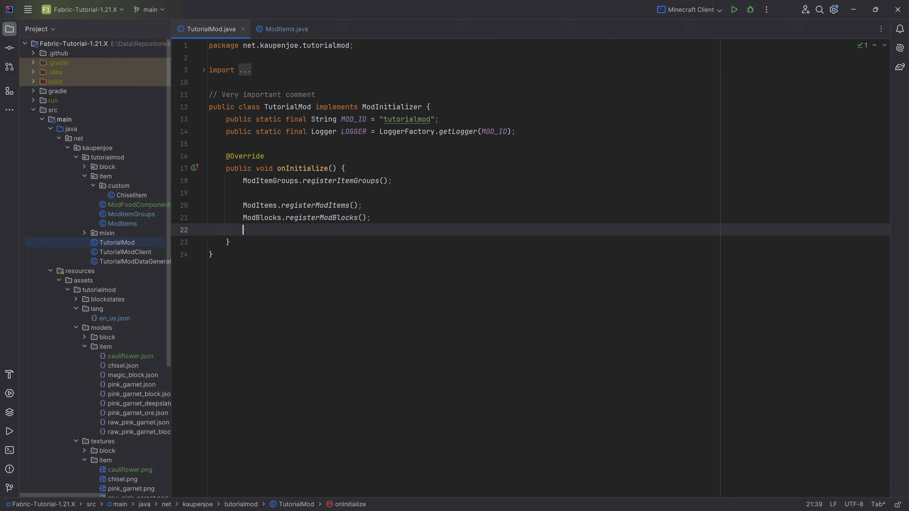
Start FuelRegistry.INSTANCE.add(ModItems.STARLIGHT_ASHES ...) inside TutorialMod.onInitialize
text(Fue)
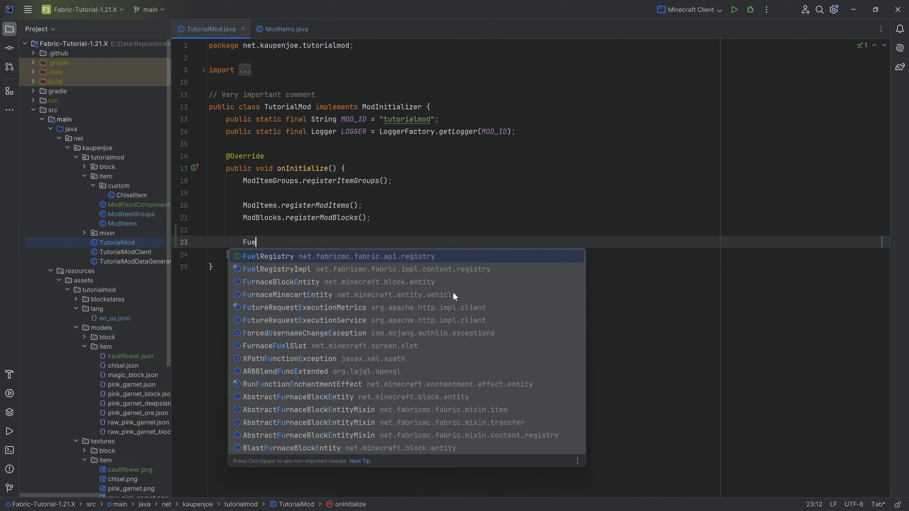
text(lRe)
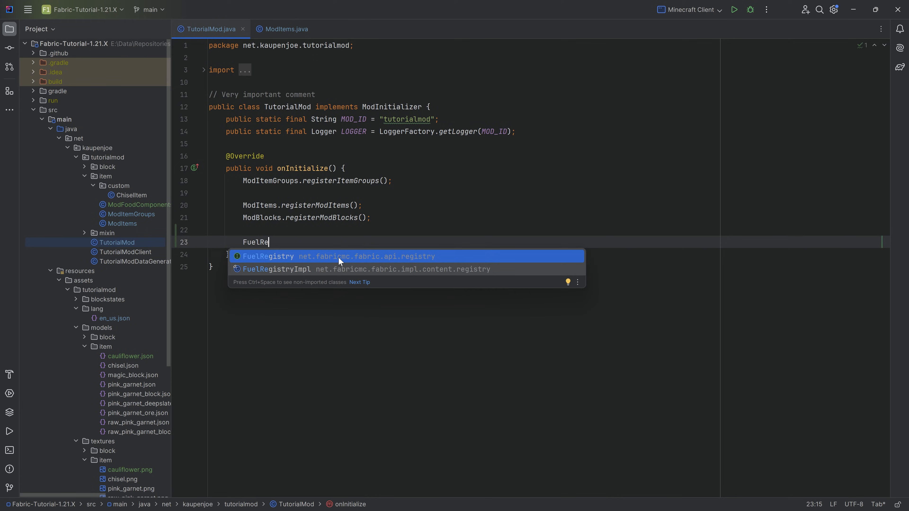
mouse_move(426, 260)
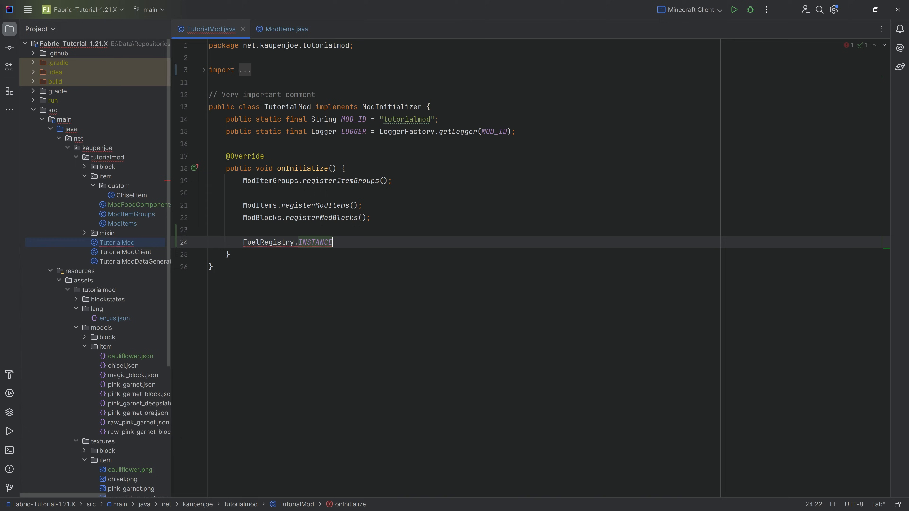
text(.add();)
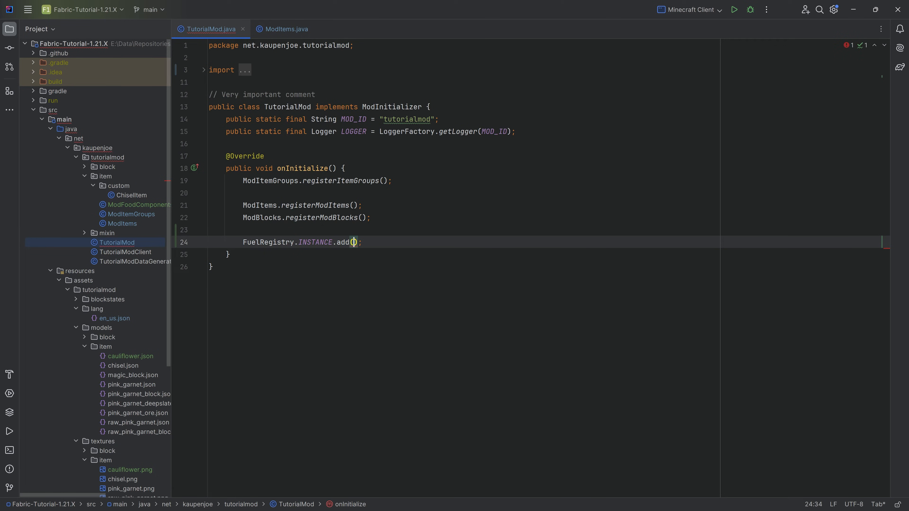
text(ModItems.St)
text(AbstractFurnaceBlockEntity)
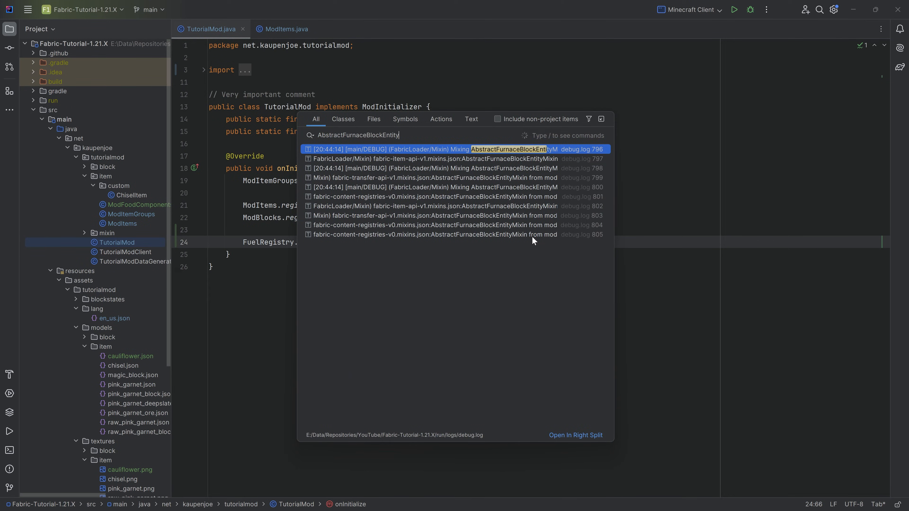
Look up vanilla fuel times in AbstractFurnaceBlockEntity's createFuelTimeMap, then return to TutorialMod.java
click(498, 119)
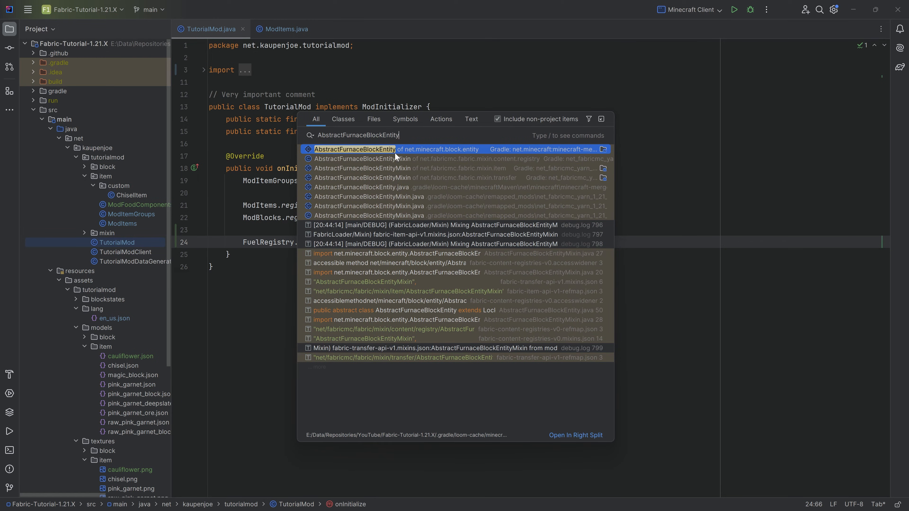
click(354, 149)
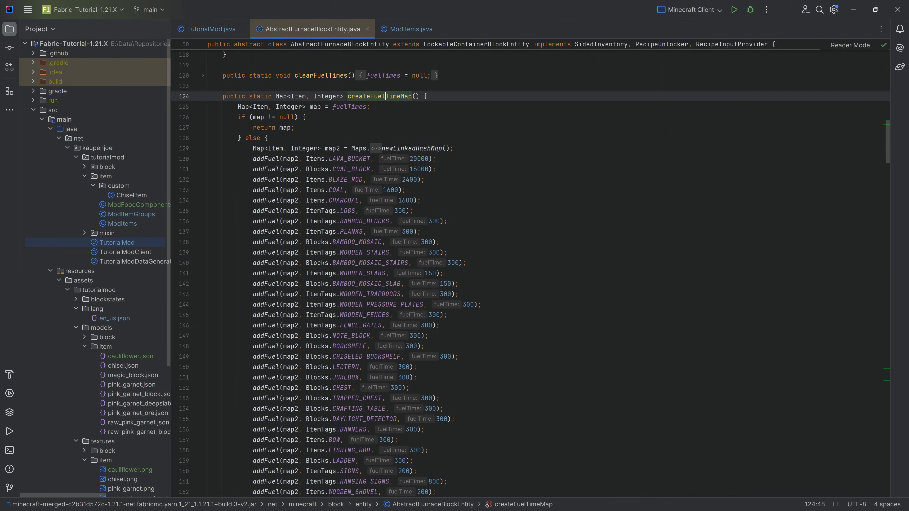
double_click(380, 97)
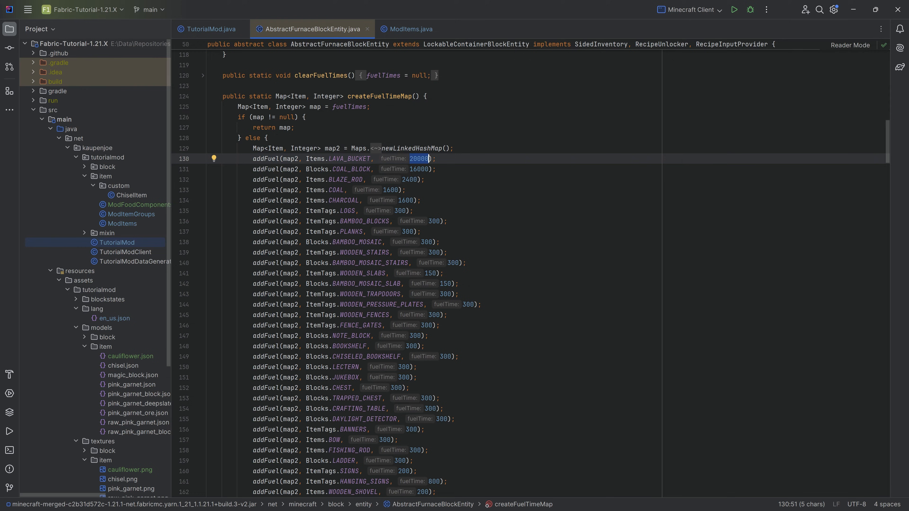
scroll(down, 3)
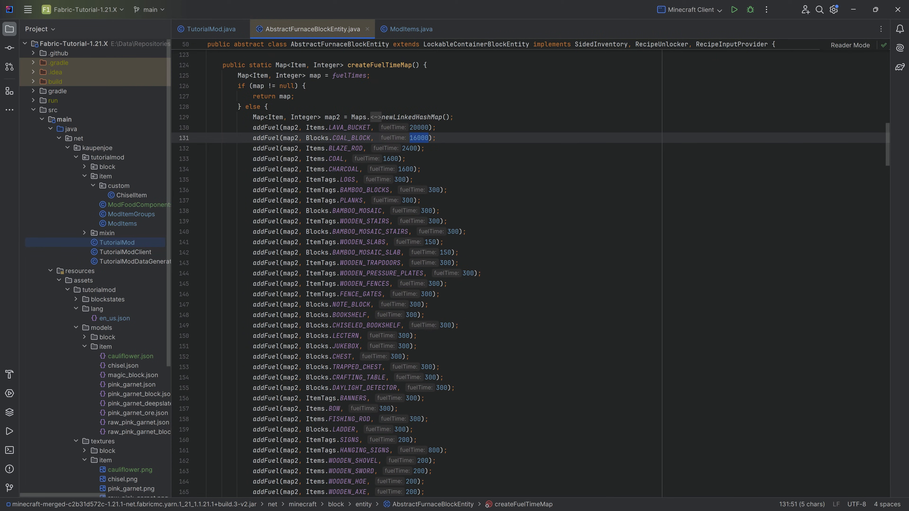
scroll(down, 3)
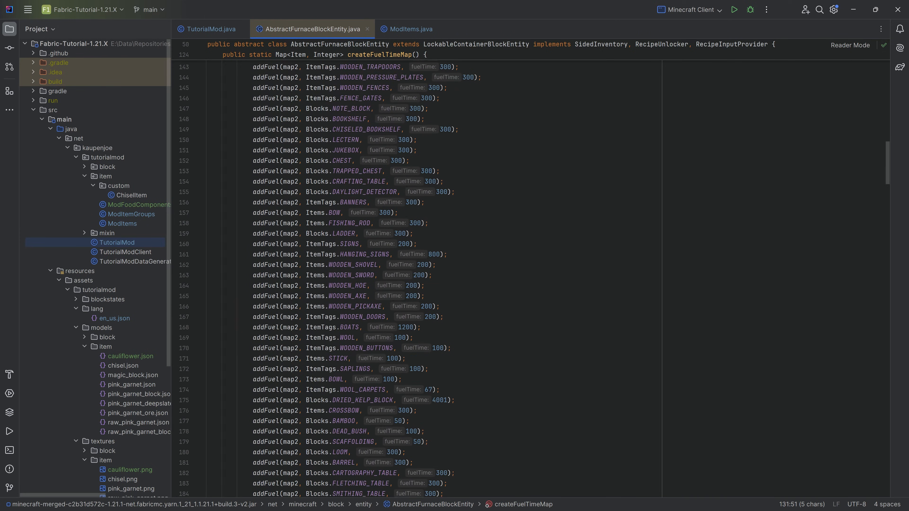
scroll(up, 3)
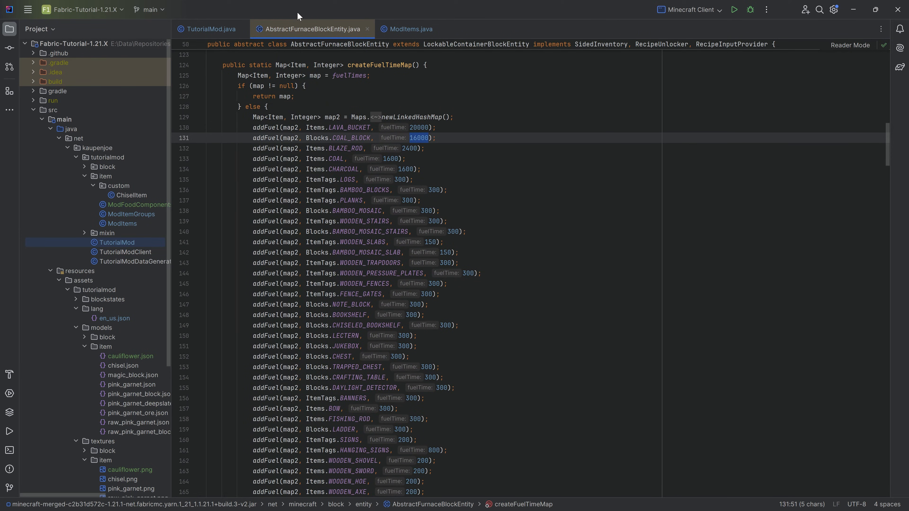
click(211, 29)
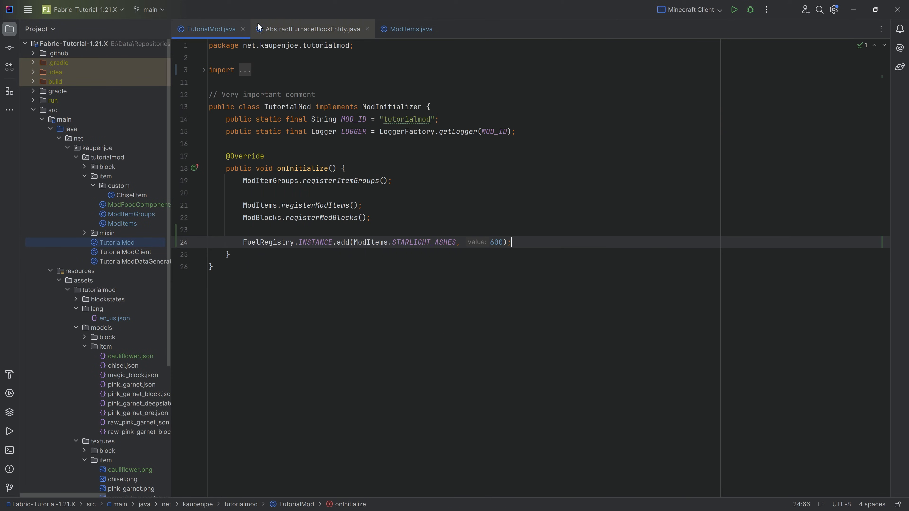
Close the AbstractFurnaceBlockEntity tab and review the STARLIGHT_ASHES fuel registration with value 600
click(368, 29)
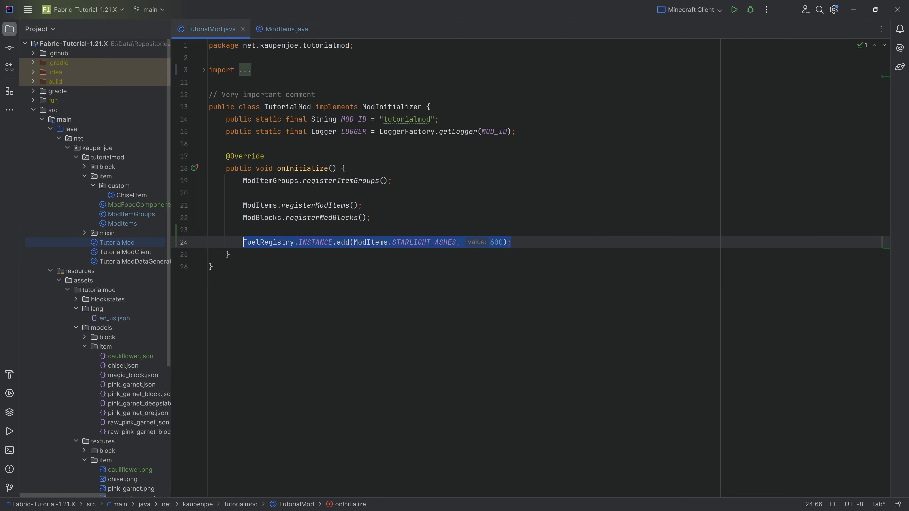
click(511, 242)
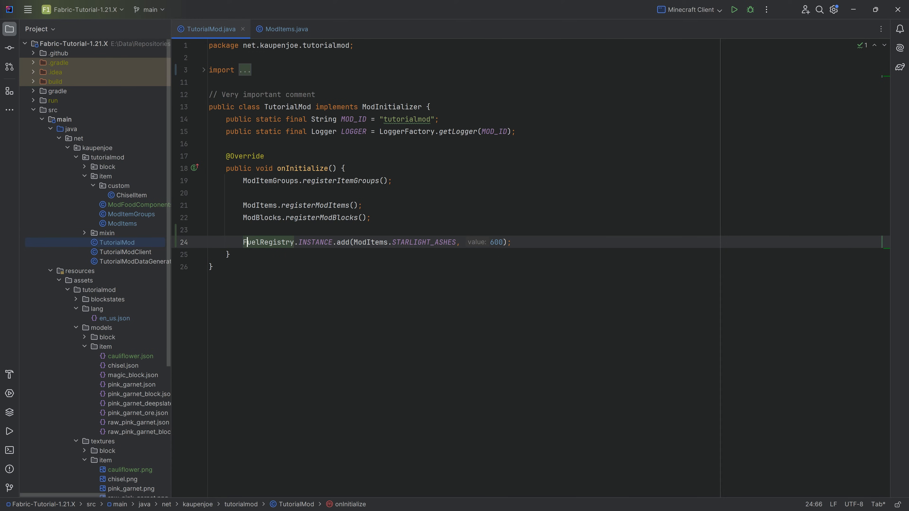
mouse_move(268, 242)
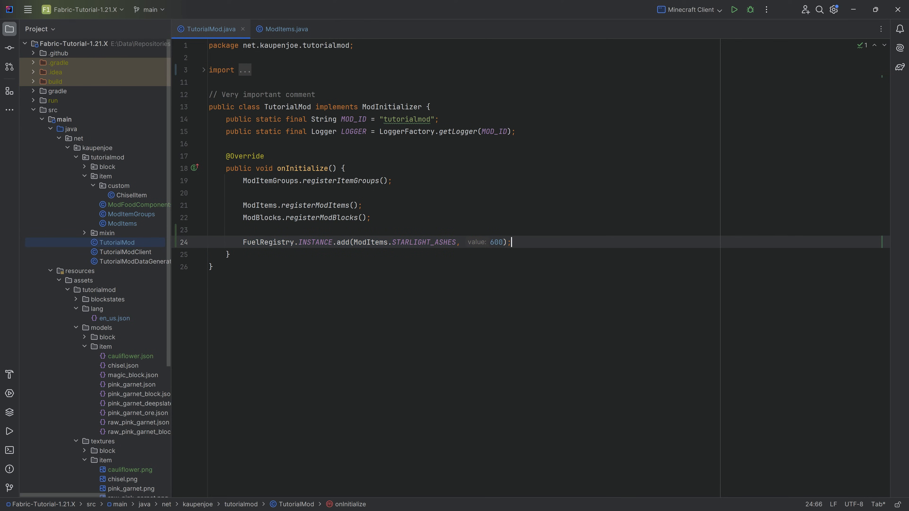
click(293, 169)
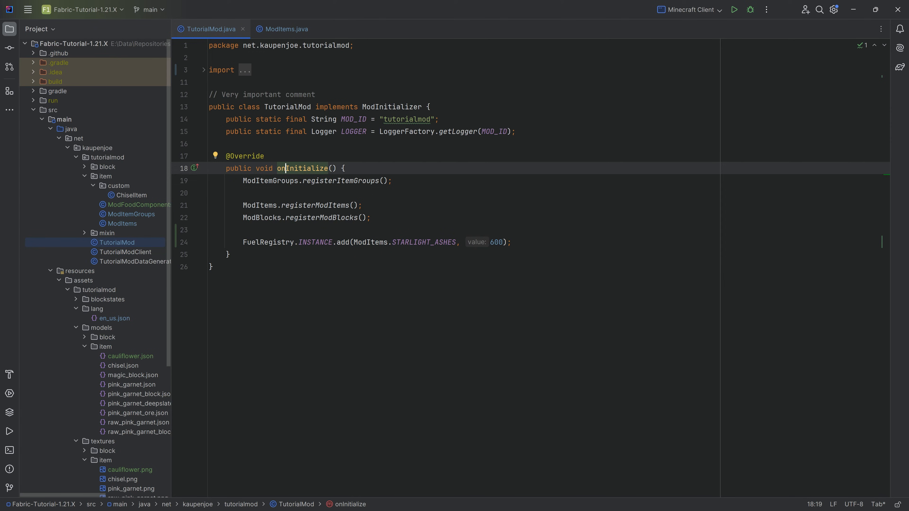
click(506, 242)
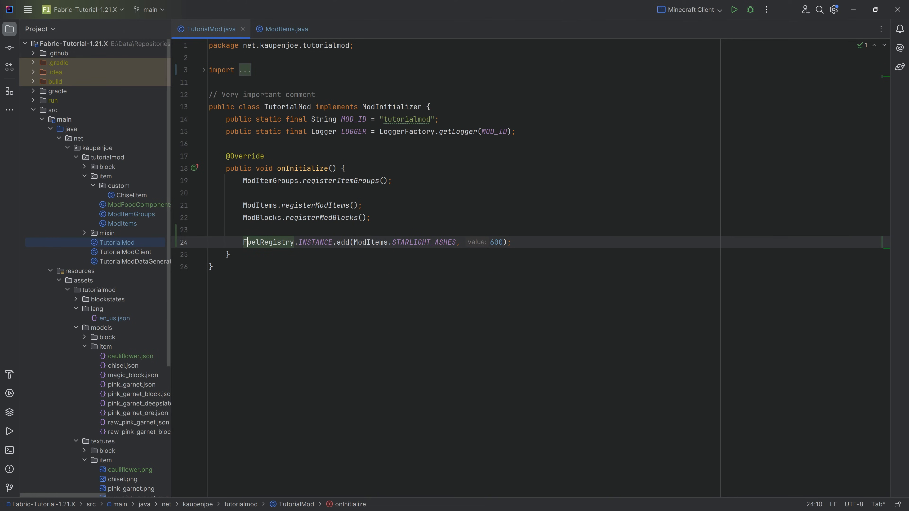
click(509, 242)
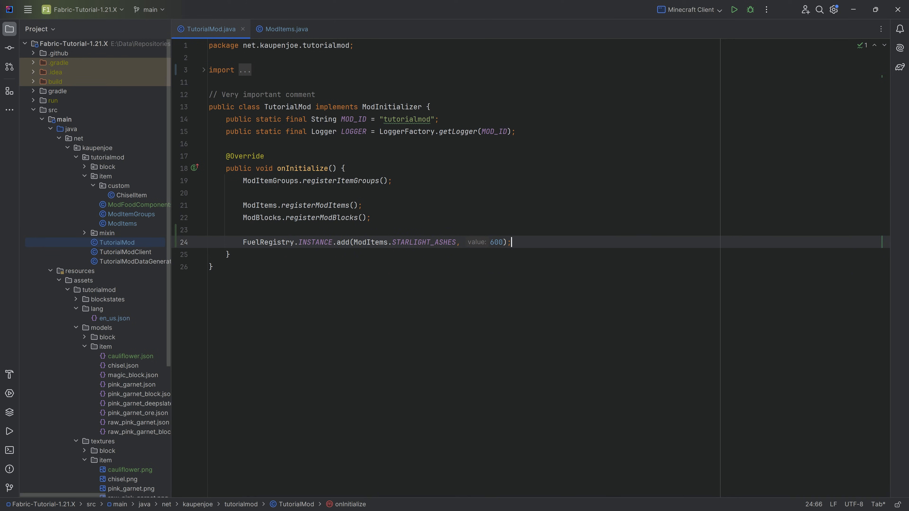
mouse_move(128, 228)
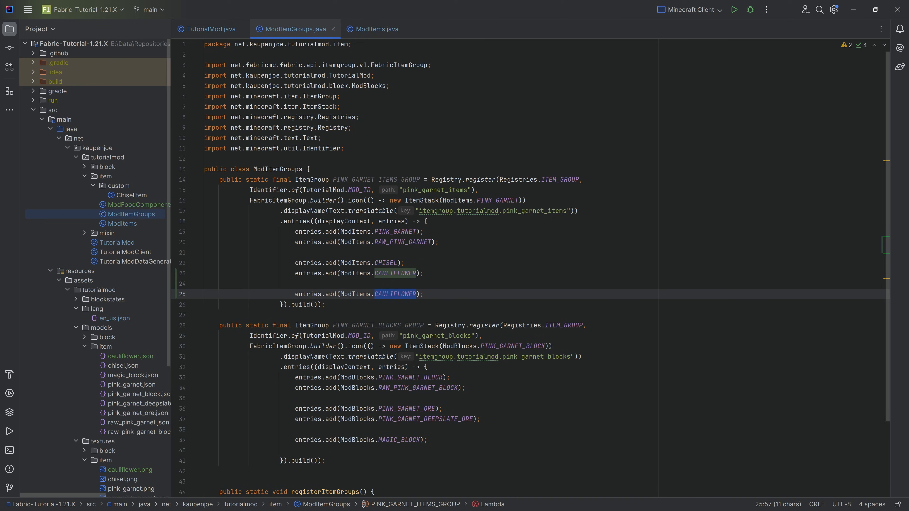
Duplicate cauliflower.json as starlight_ashes.json, add it to Git, and copy the starlight_ashes.png texture
text(SA)
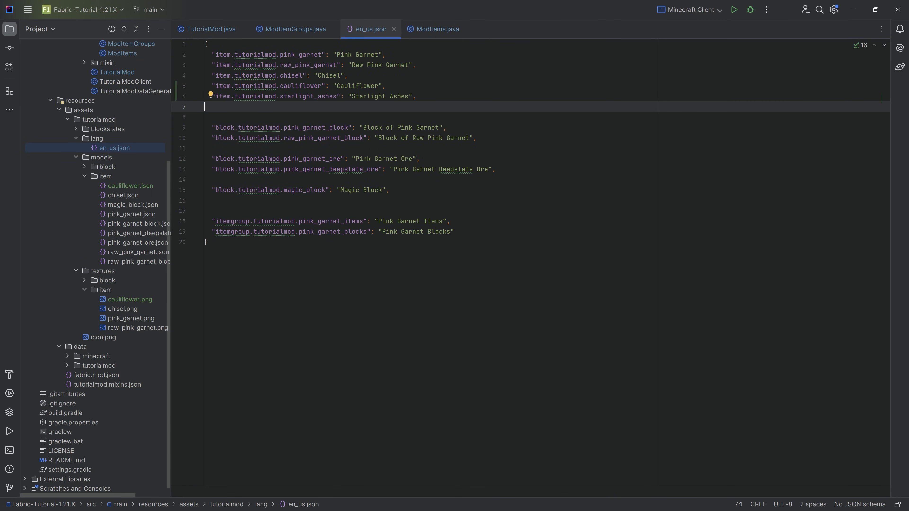
double_click(308, 96)
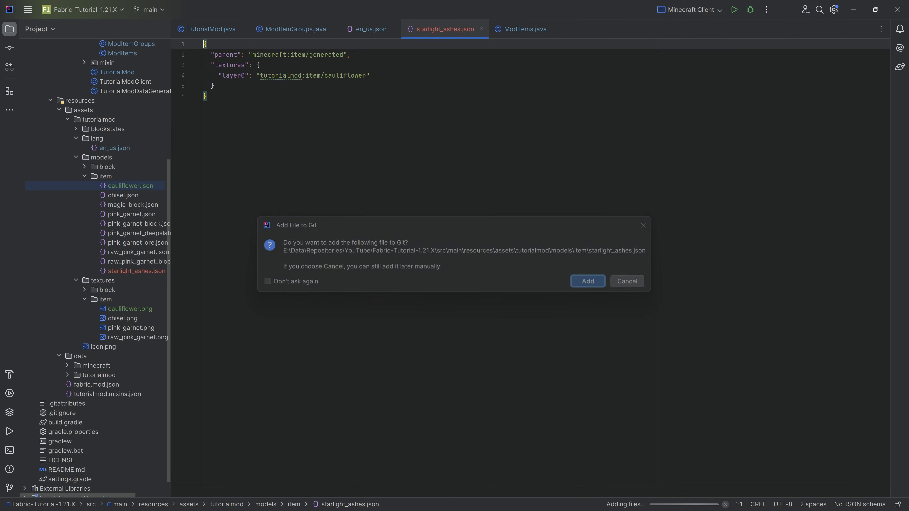
click(587, 281)
text(starlight_ashes)
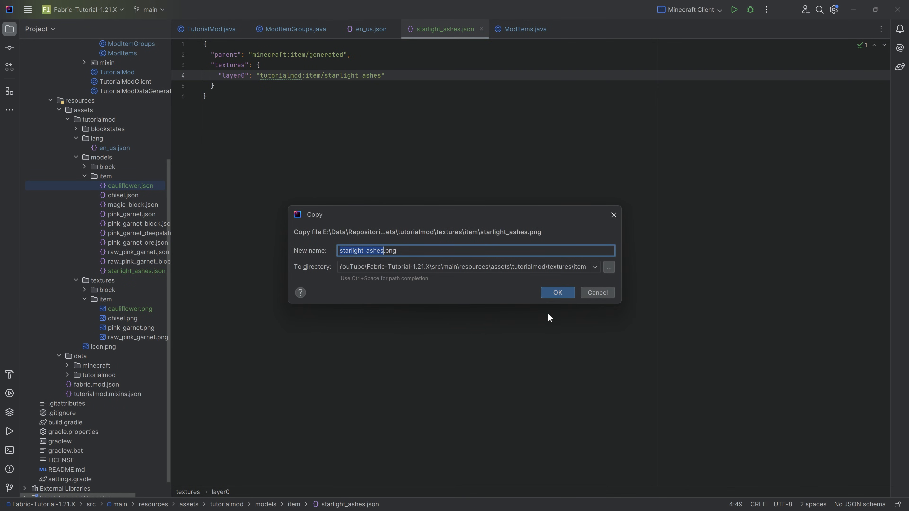
click(556, 292)
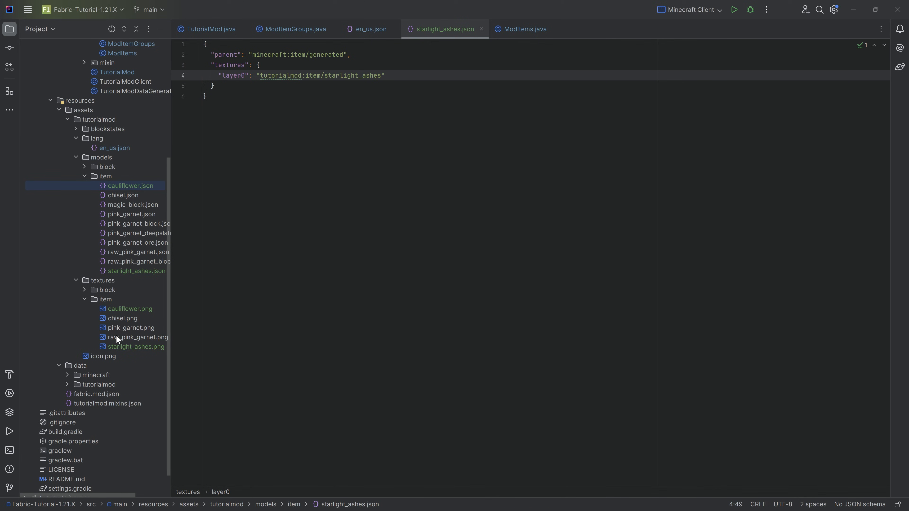
scroll(up, 3)
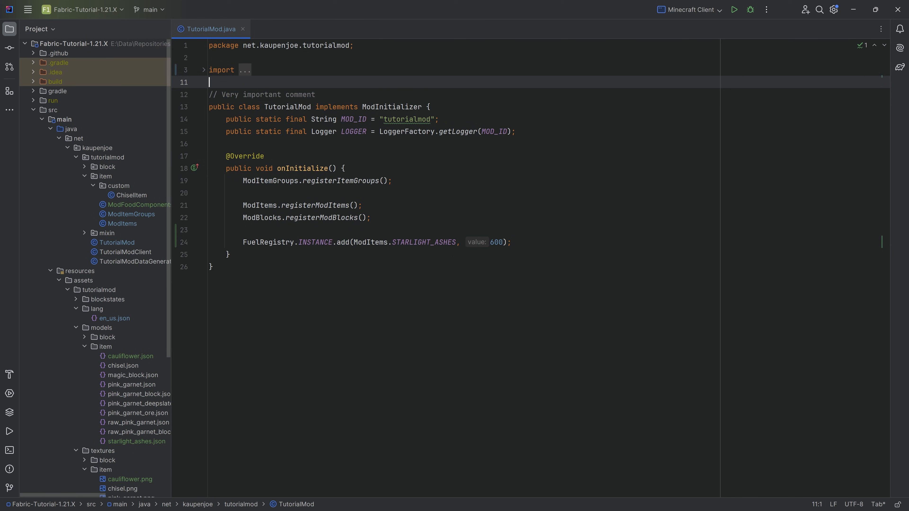
Run the Minecraft Client configuration to test the Starlight Ashes fuel
click(422, 242)
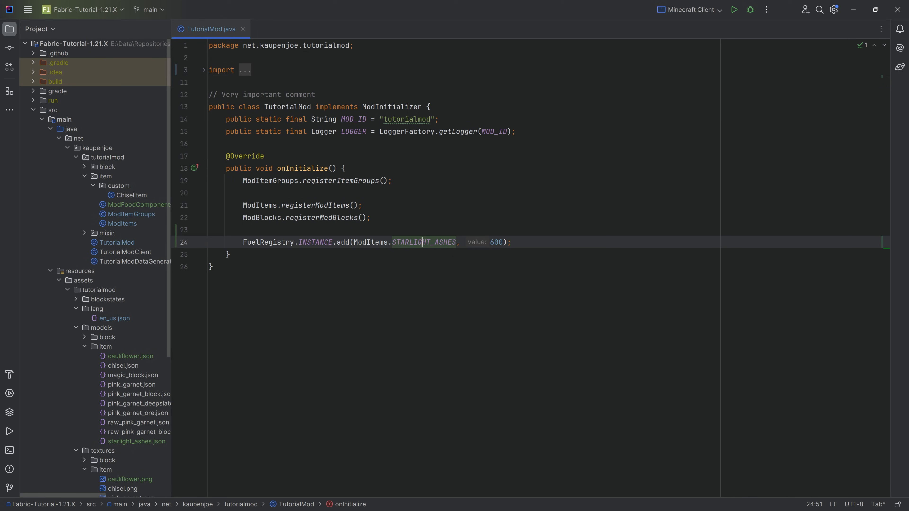
mouse_move(735, 10)
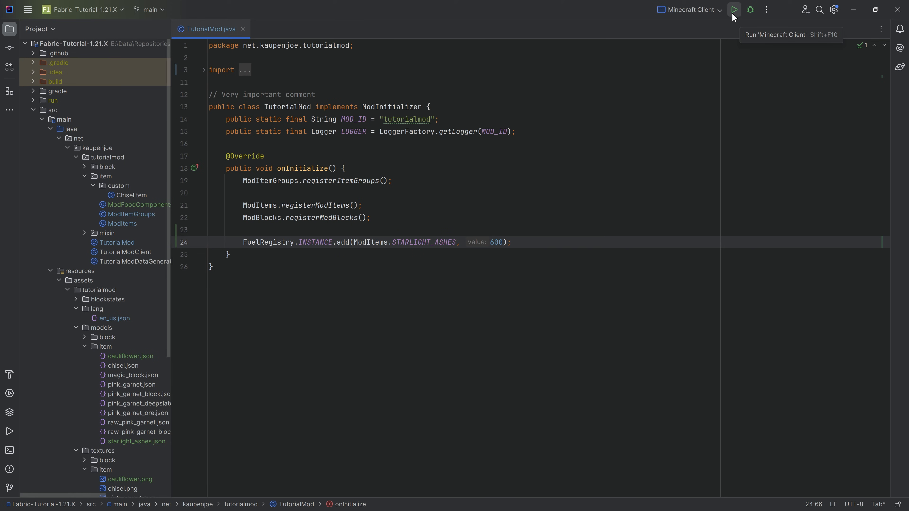
click(733, 9)
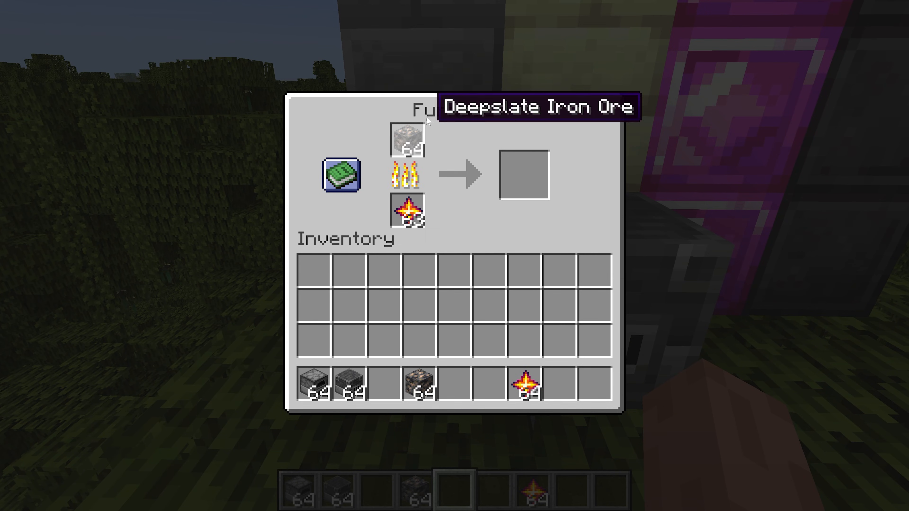
Fuel the furnace with Starlight Ashes to smelt deepslate iron ore, grab a smoker, and view the lit furnaces
click(342, 175)
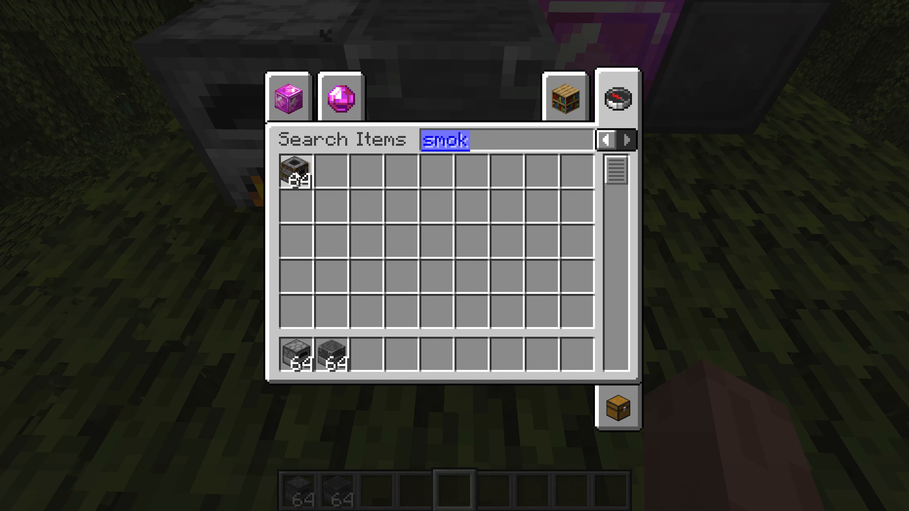
key(Escape)
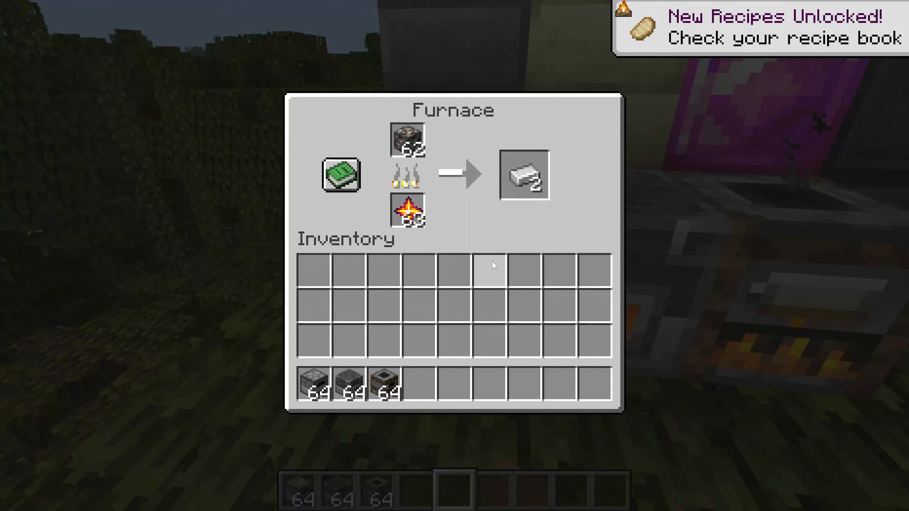
key(Escape)
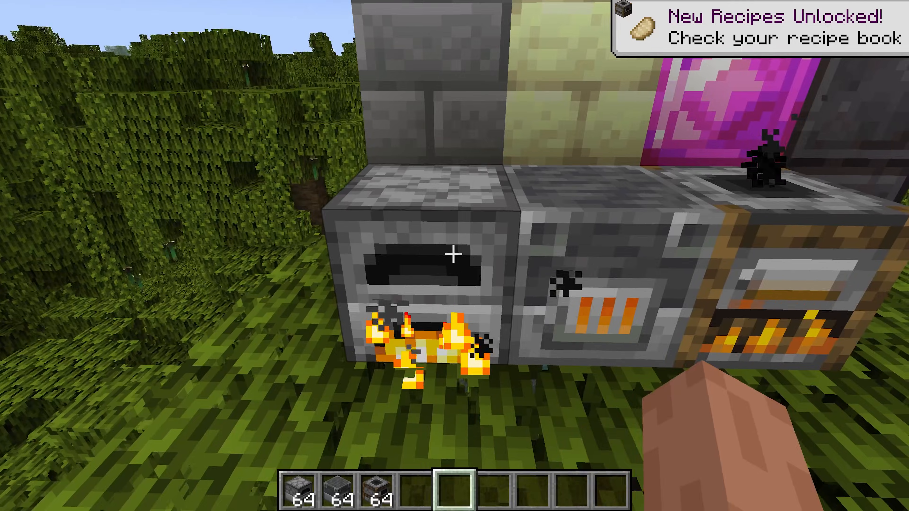